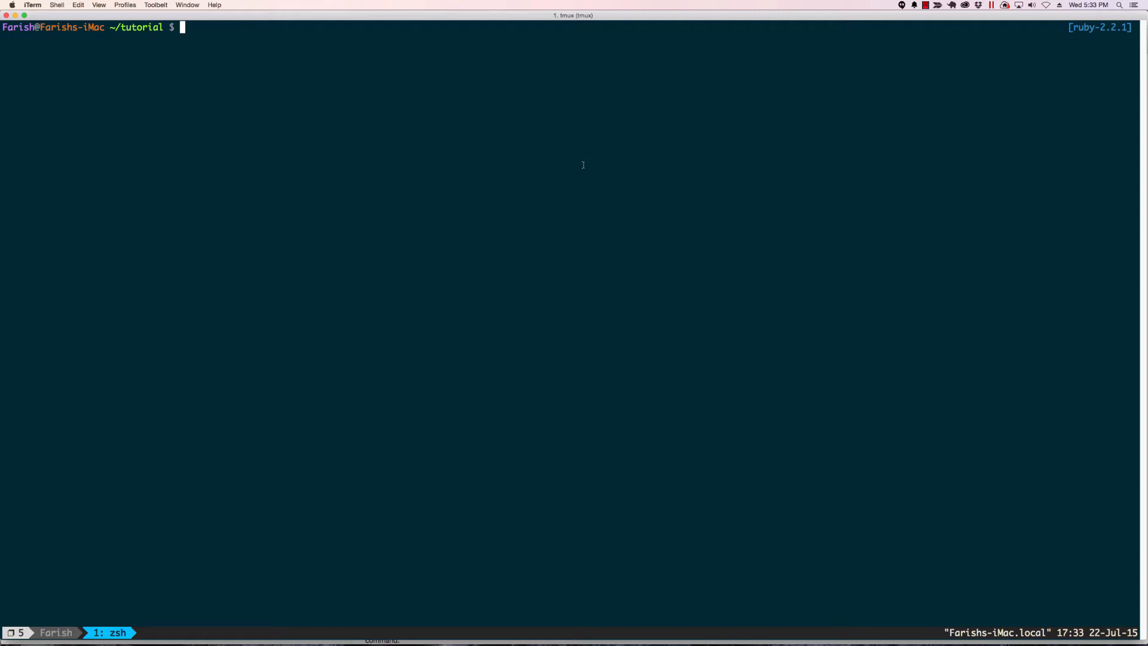
# Run 'rails new blog', wait for bundling, then start Vim on the Gemfile
pyautogui.write('rails')
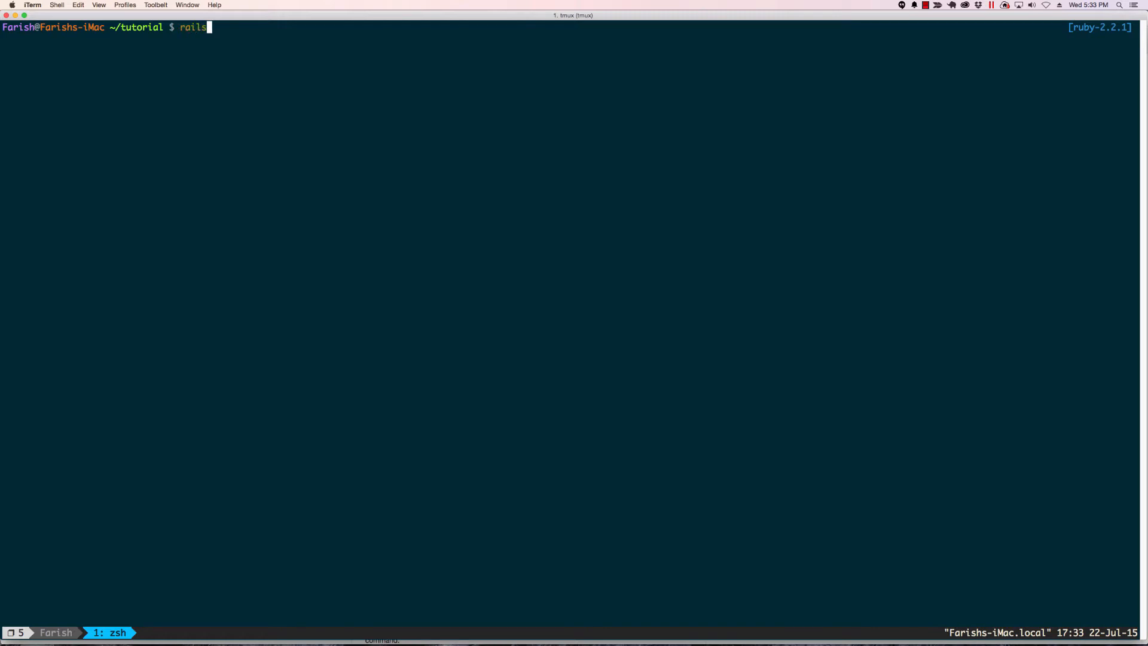
pyautogui.write('n')
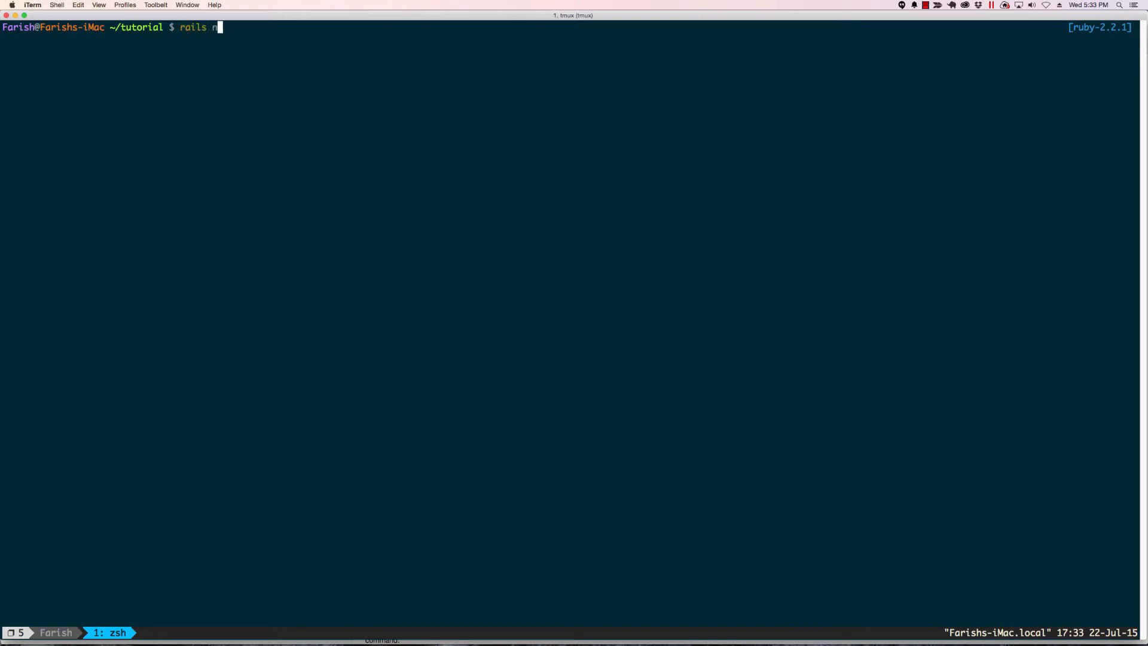
pyautogui.press('Return')
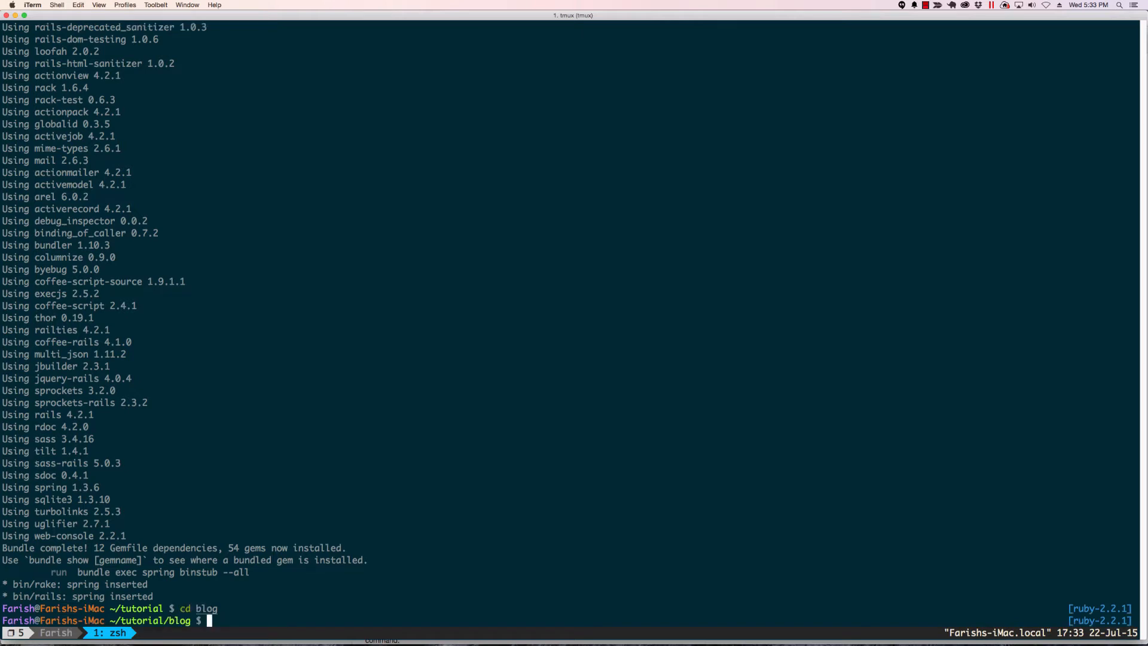
pyautogui.write('vim')
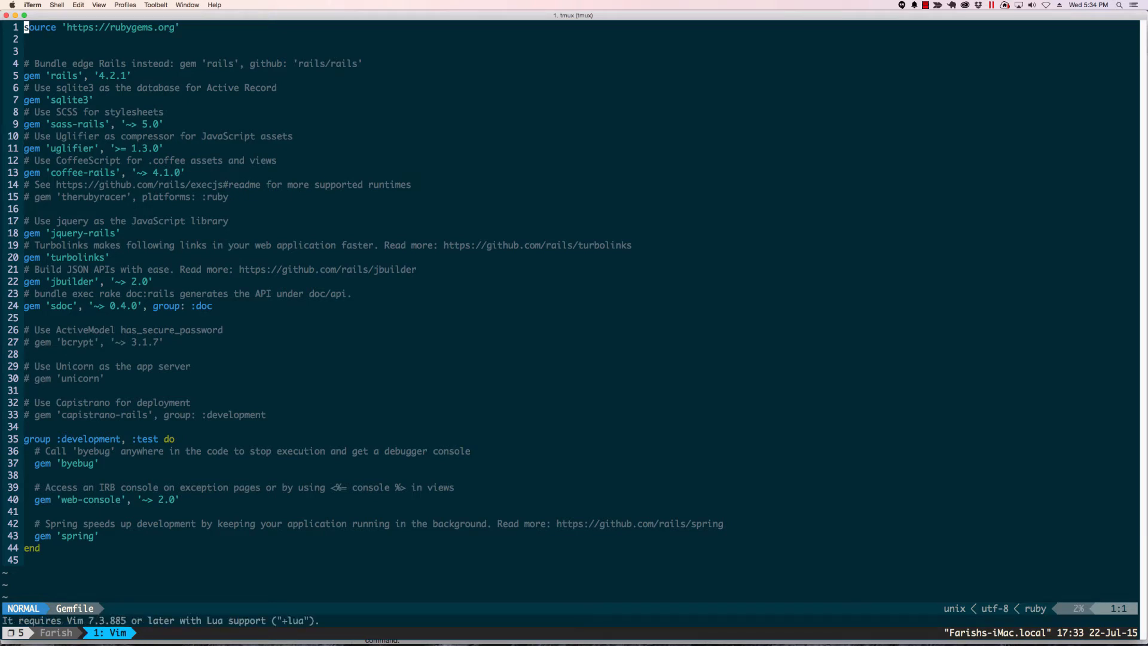
# Add gem 'rspec-rails', '~> 3.0' below byebug and save the Gemfile
pyautogui.press('j')
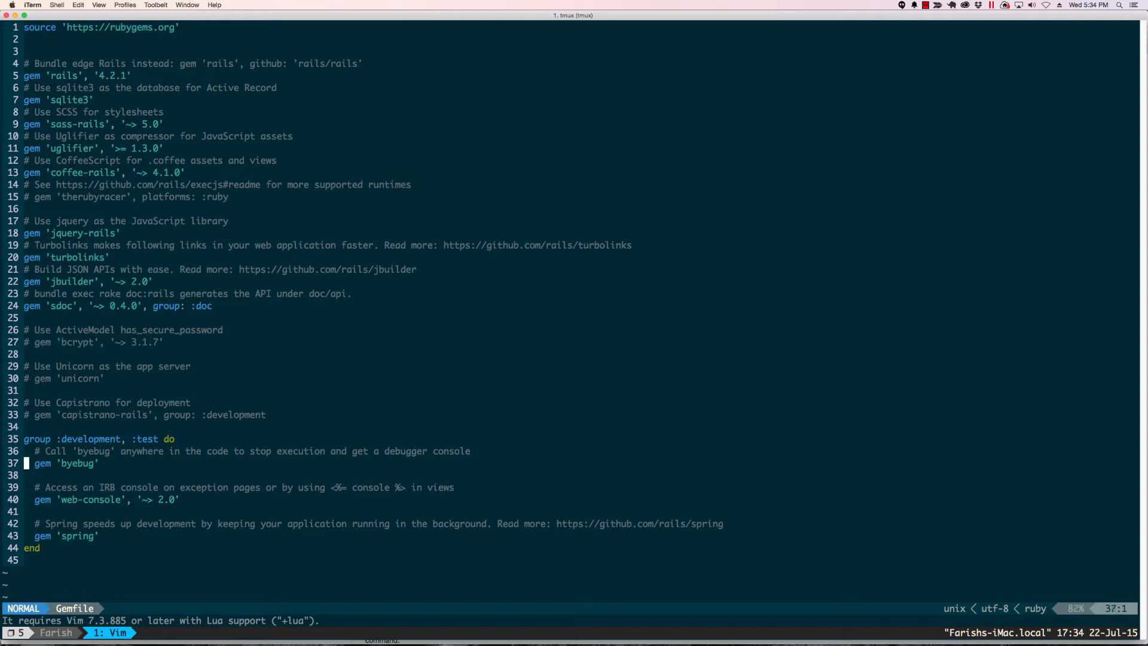
pyautogui.press('o')
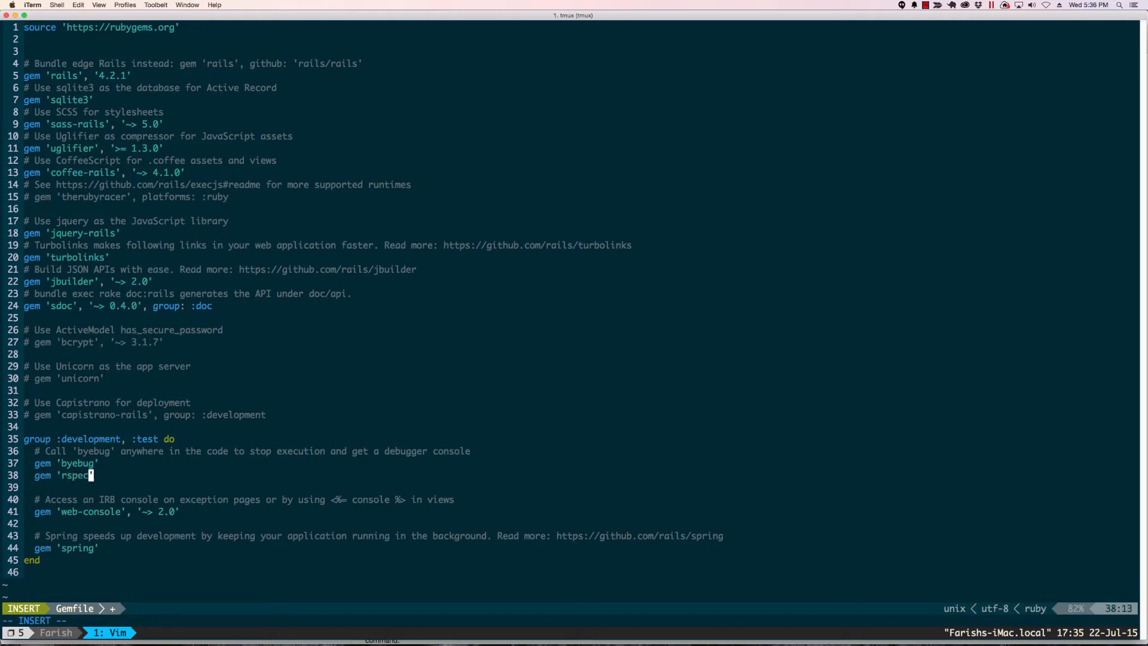
pyautogui.write('-rails')
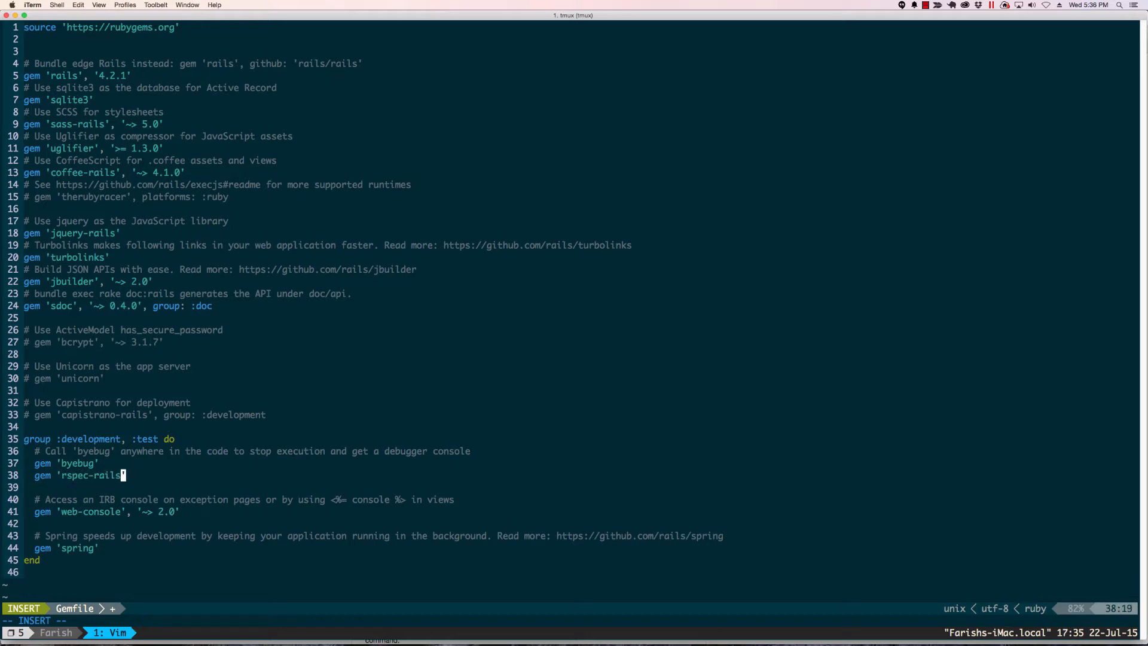
pyautogui.write(',')
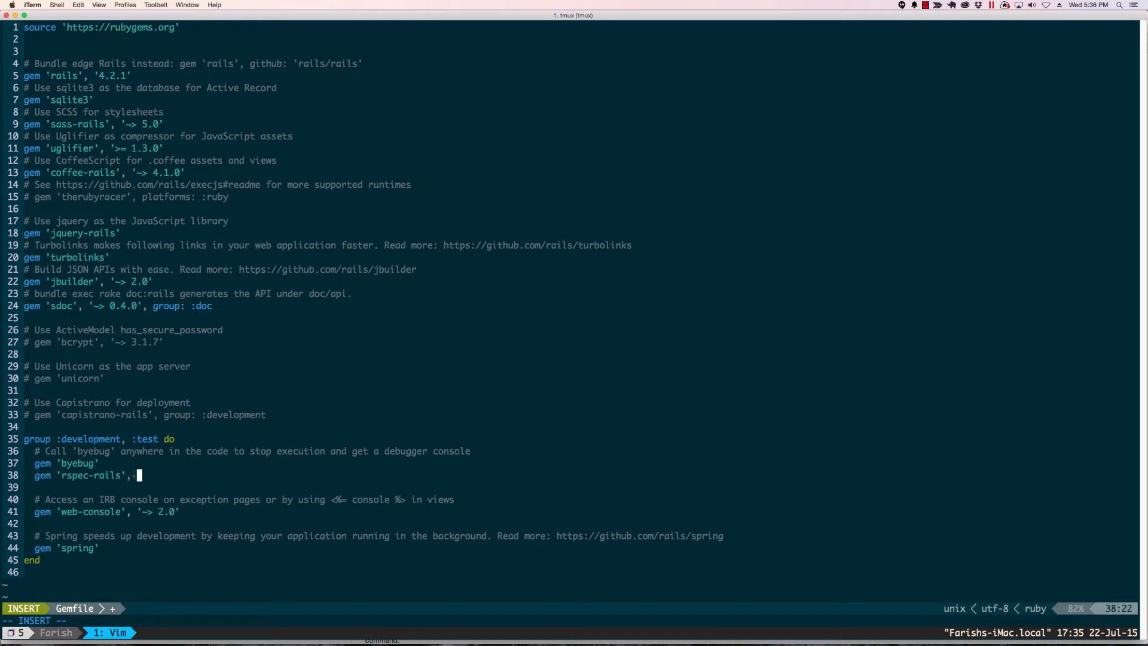
pyautogui.write("'~>")
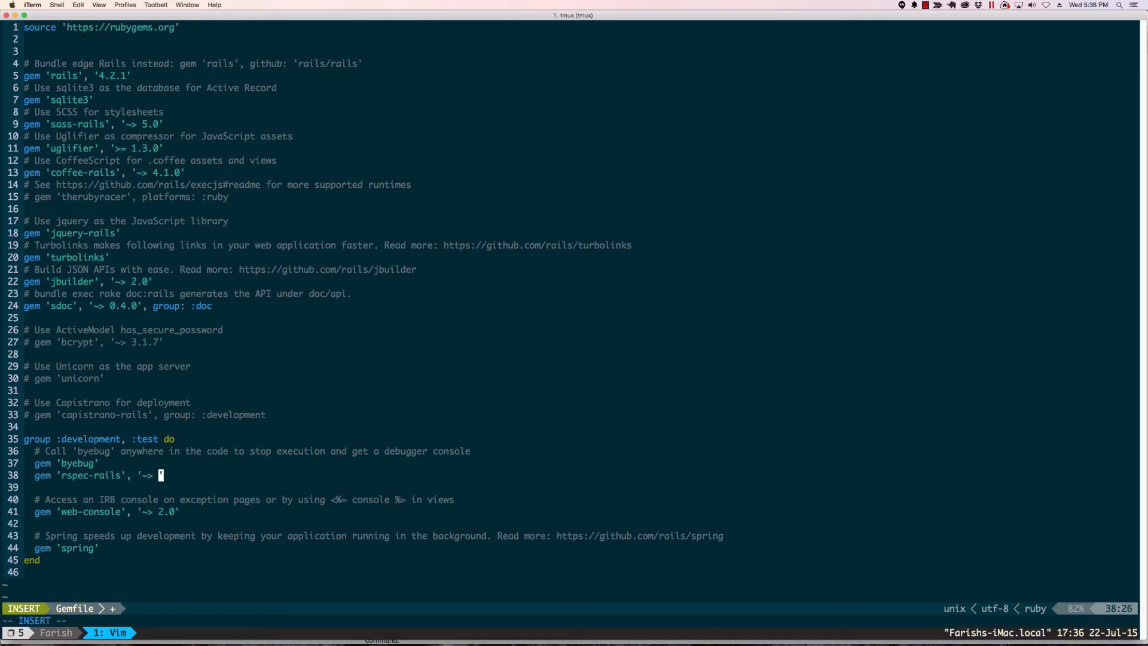
pyautogui.write('3.0')
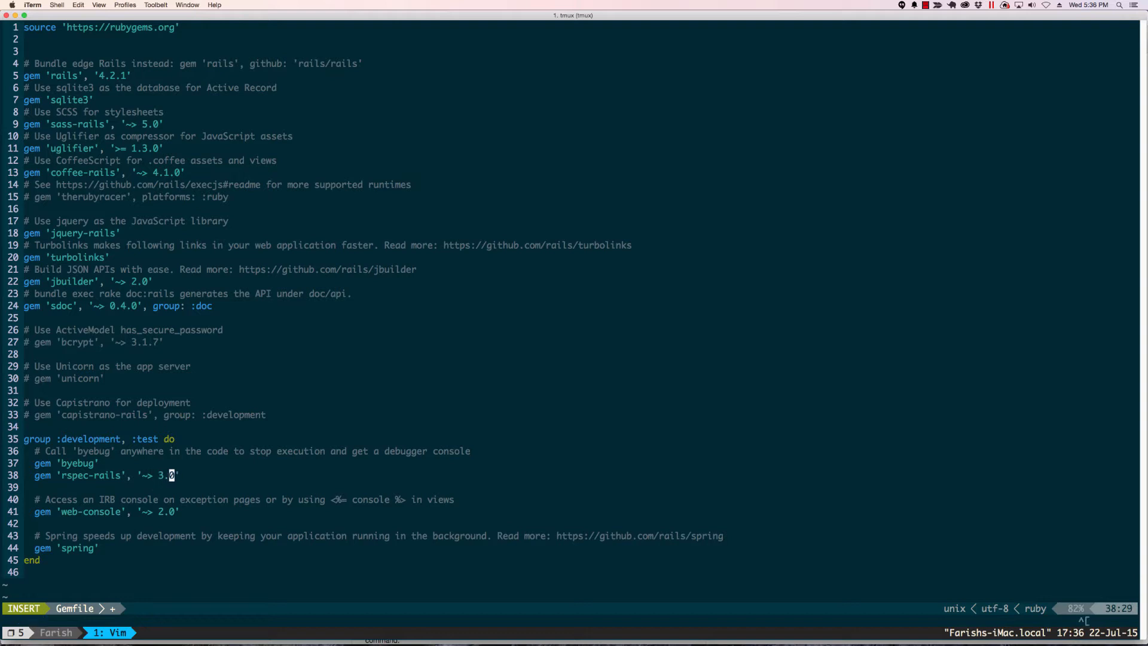
pyautogui.press('Escape')
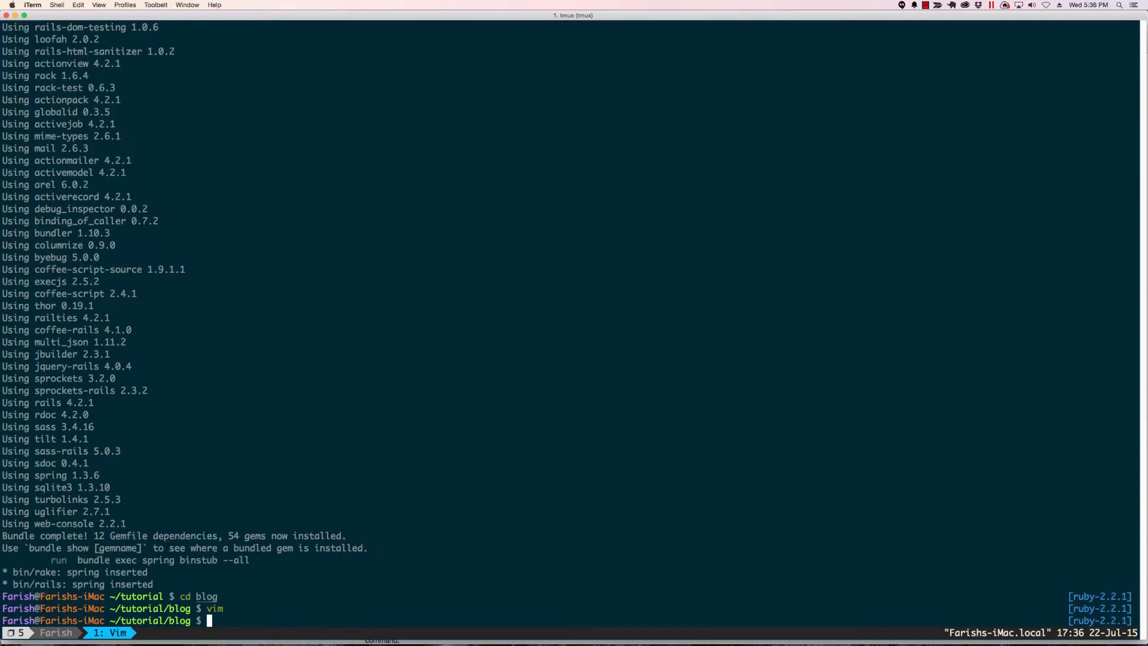
# Run 'bundle install' to bundle rspec-rails 3.3.3, then begin a rails generate command
pyautogui.write('bundle install')
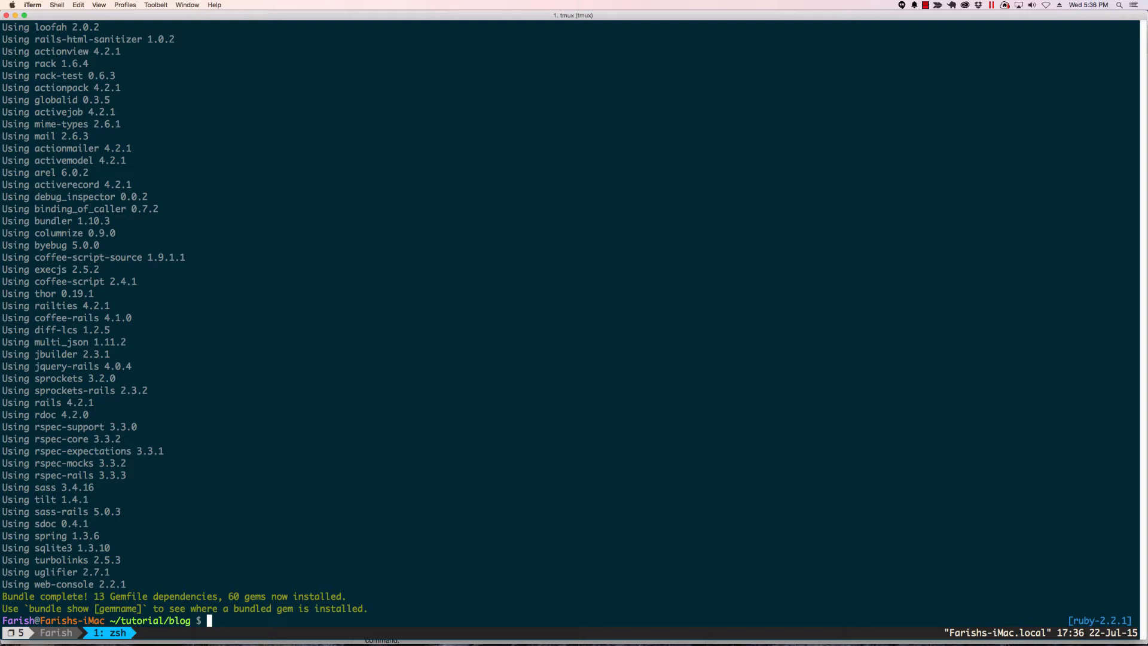
pyautogui.write('rails gene')
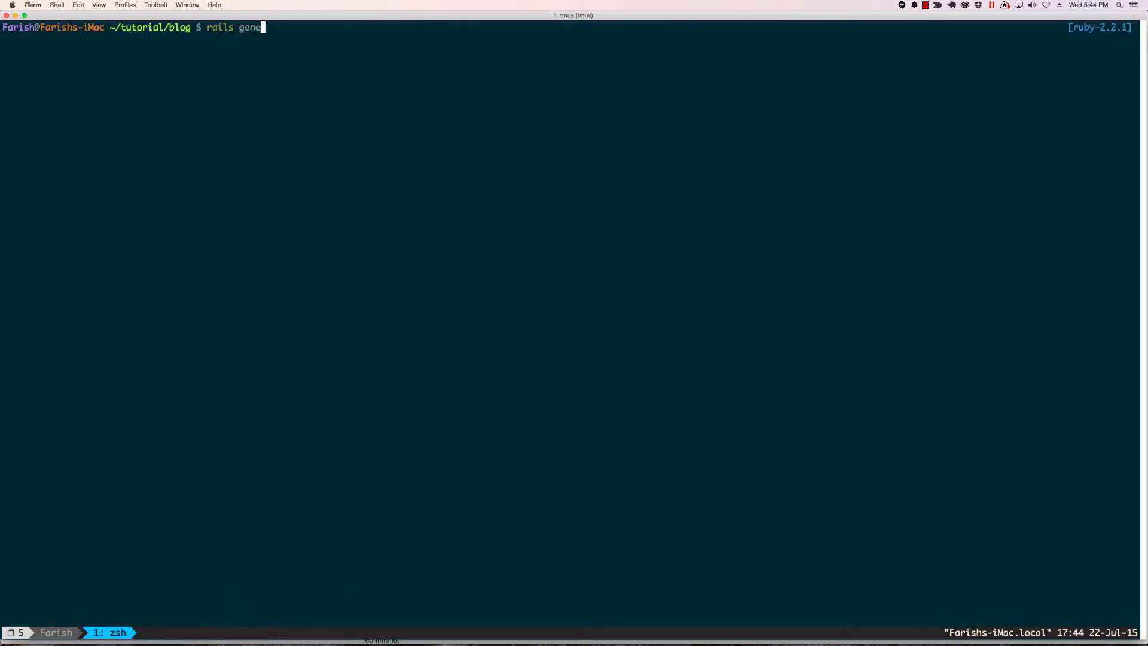
# Run 'rails generate rspec:install' to create .rspec, spec_helper.rb and rails_helper.rb
pyautogui.write('rate rspec:isn')
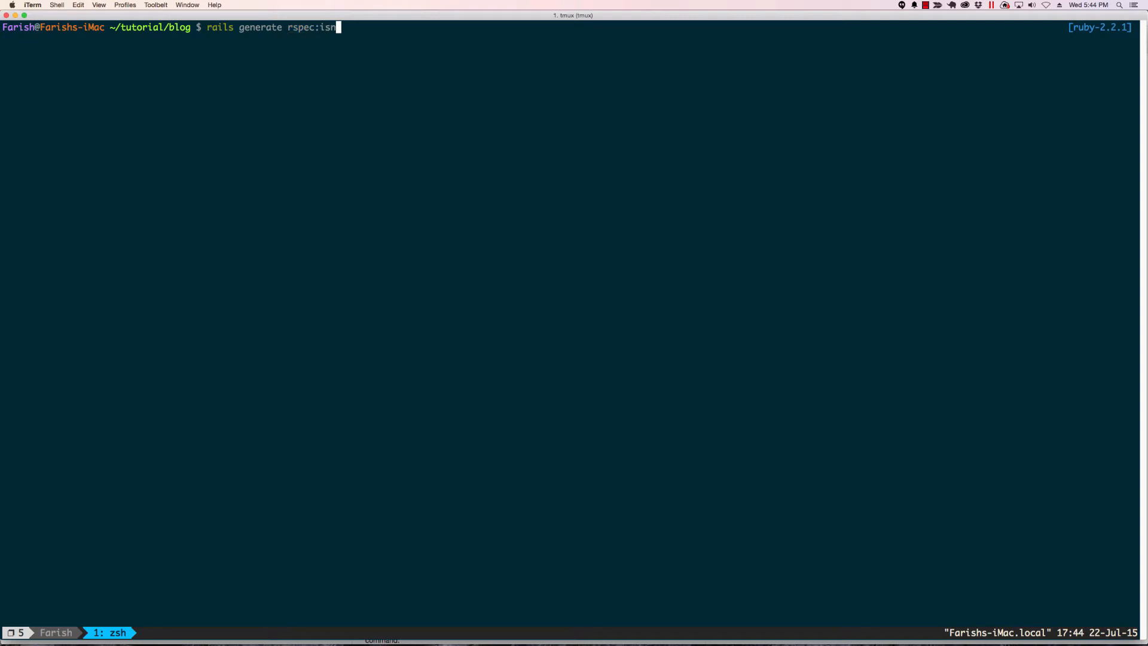
pyautogui.press('Return')
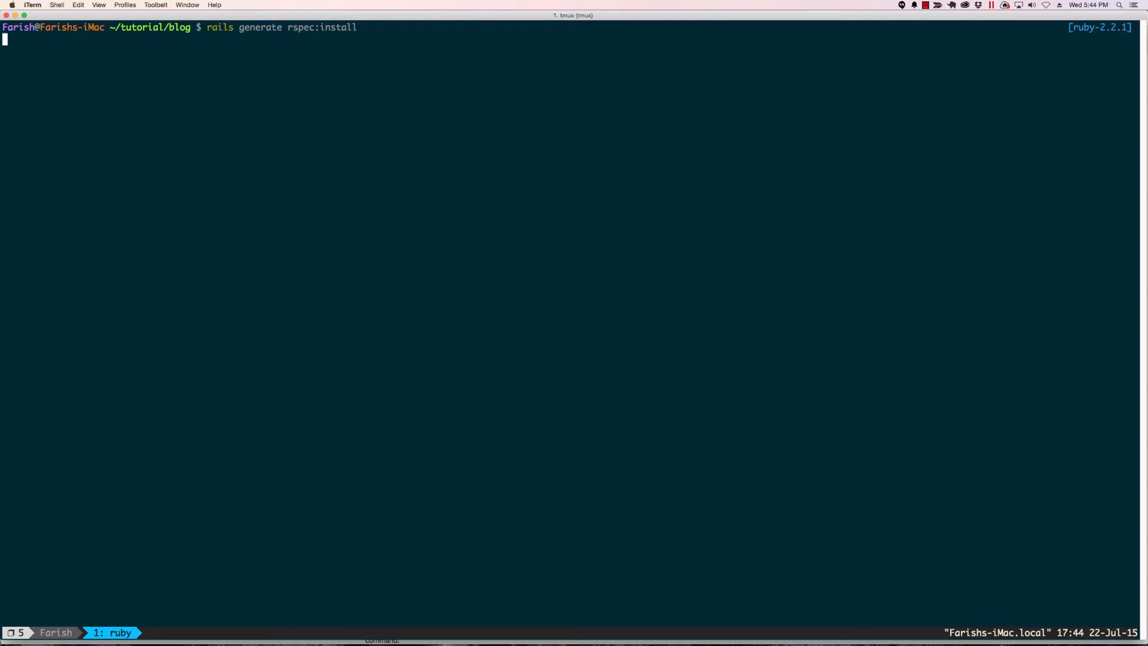
pyautogui.press('Return')
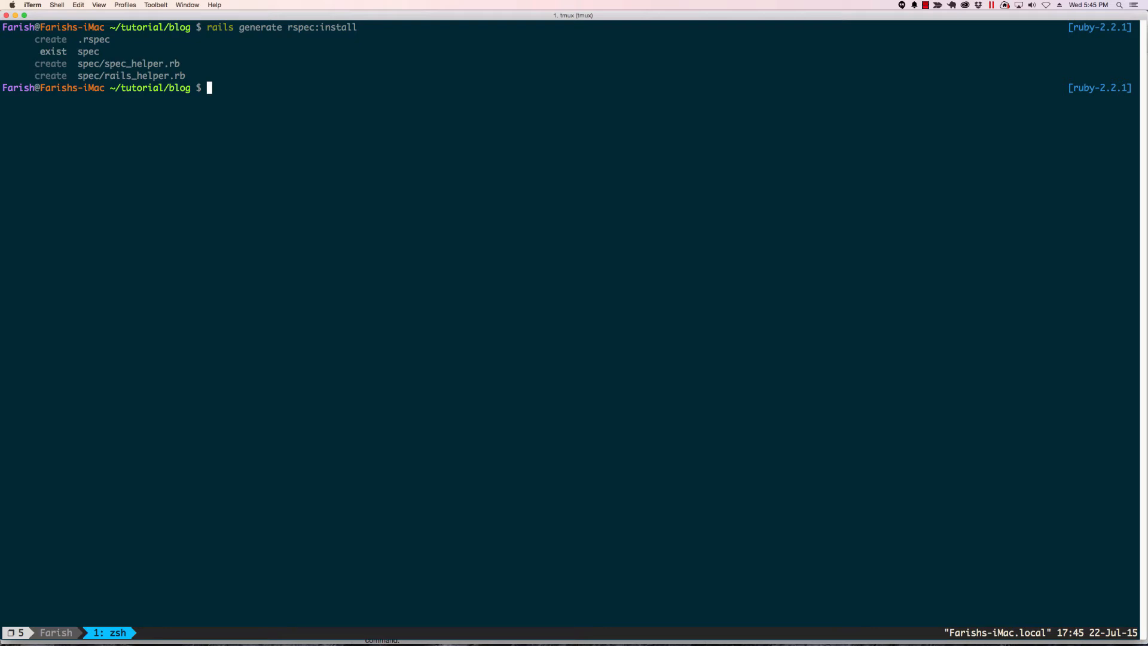
# Run 'rails generate model post title:string body:text' and start Vim
pyautogui.write('rails generate')
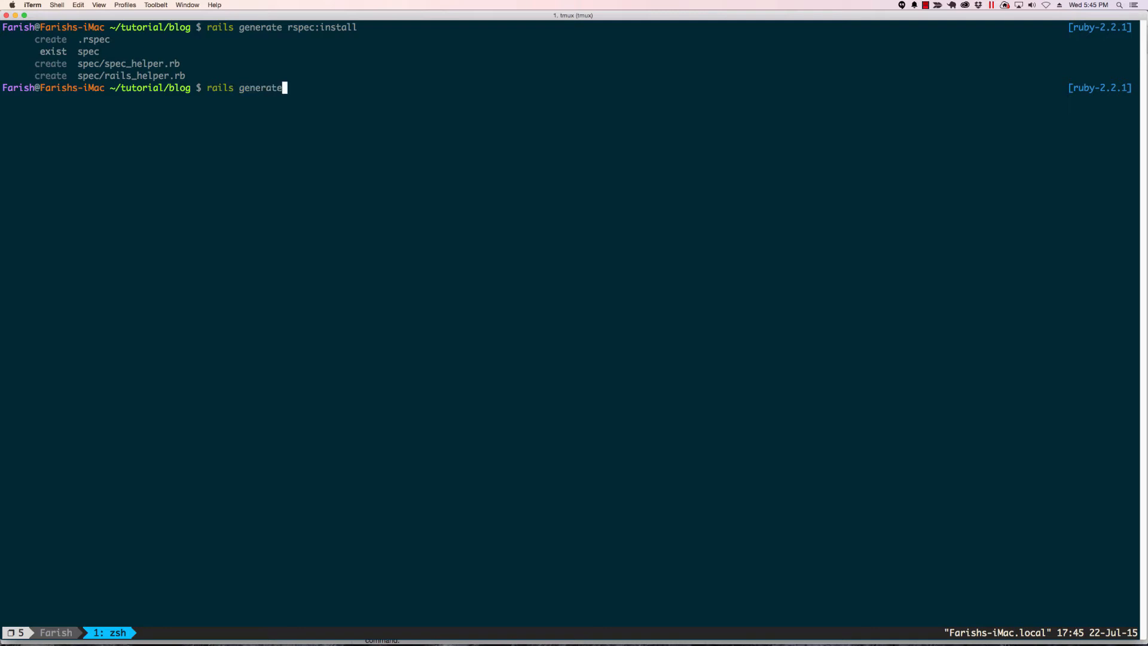
pyautogui.write('model post')
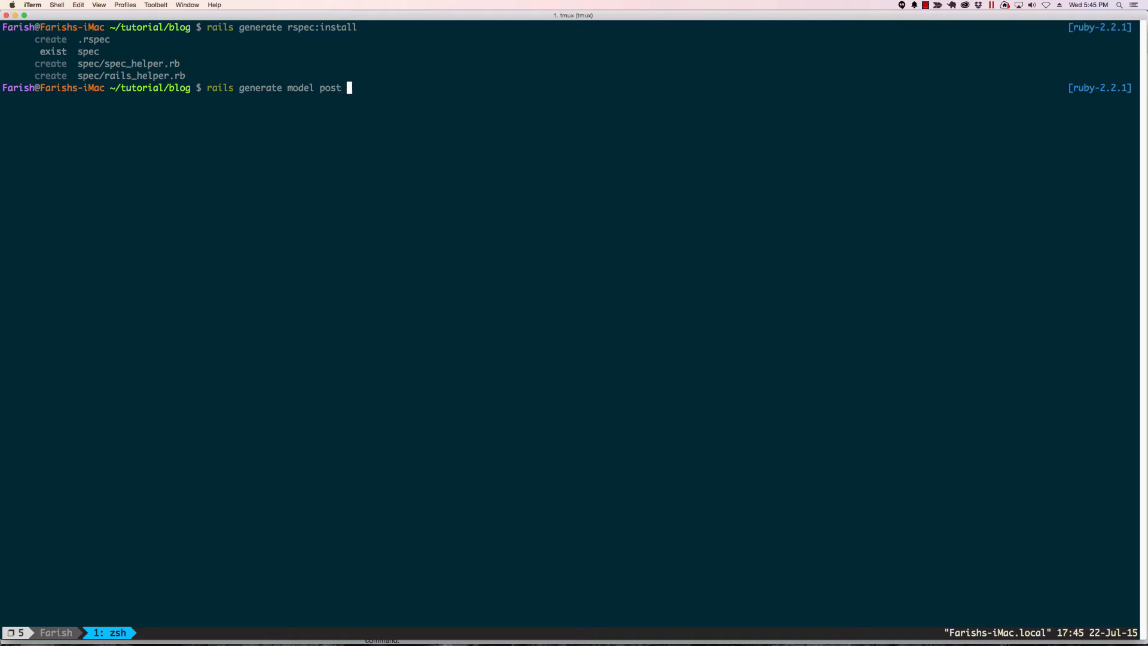
pyautogui.write('title')
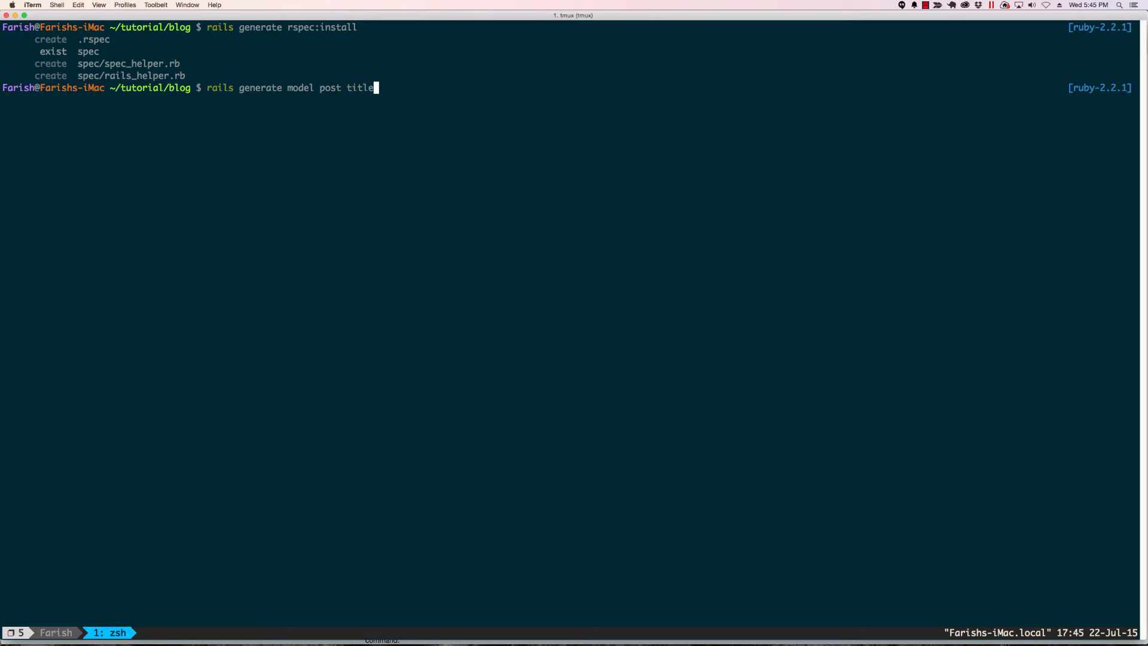
pyautogui.write(':string')
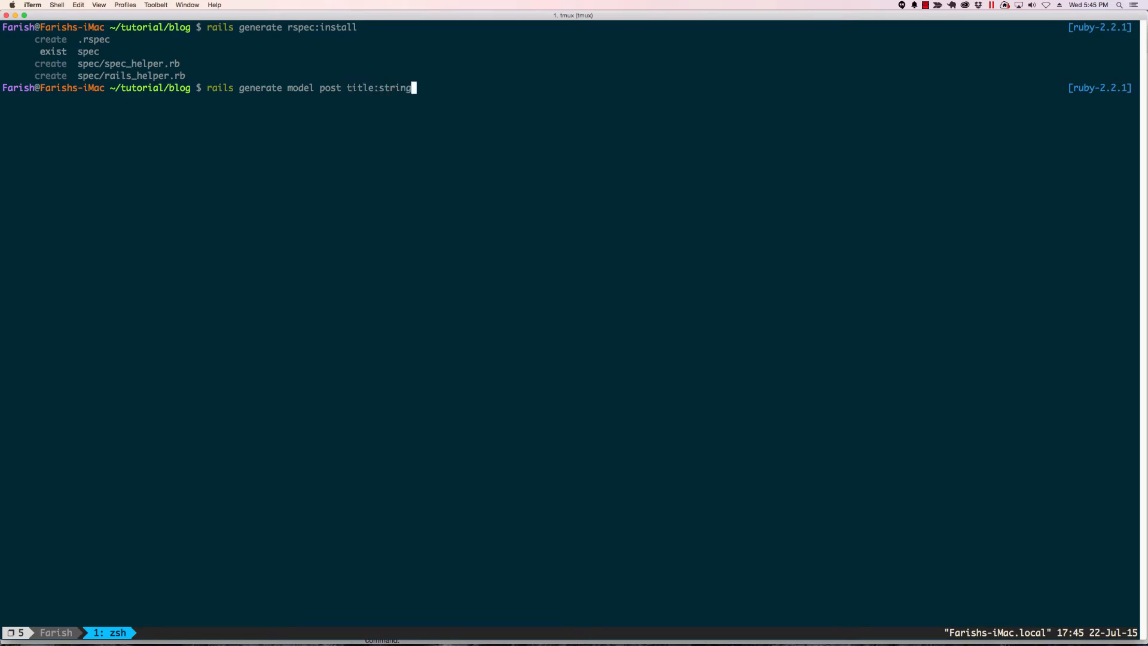
pyautogui.write('bo')
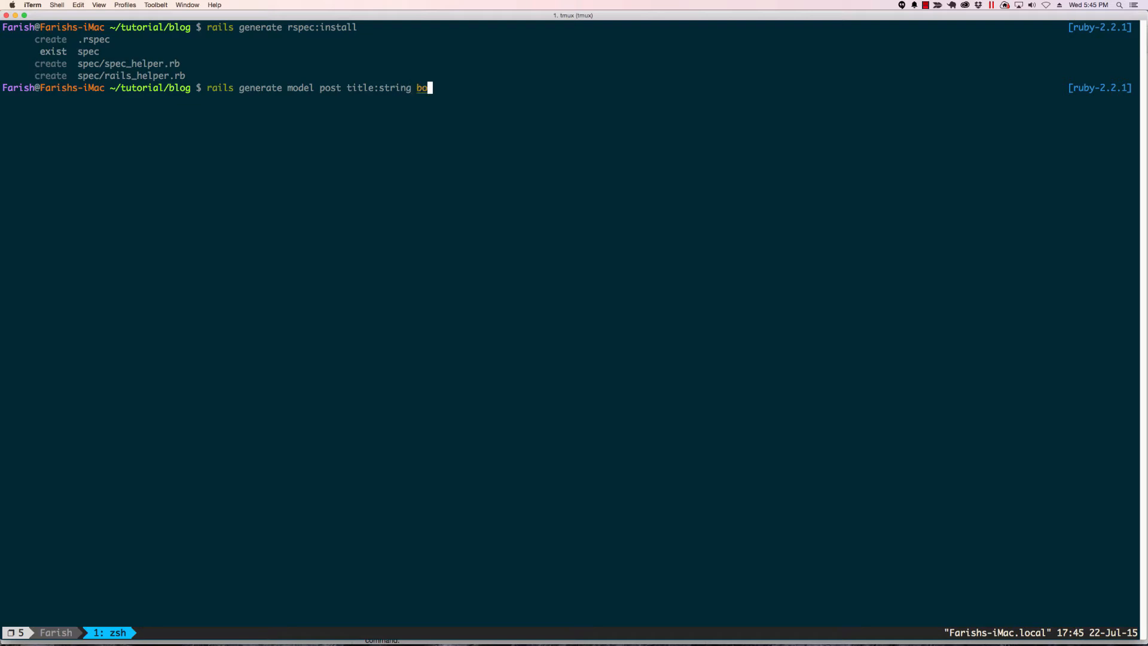
pyautogui.write('dy:')
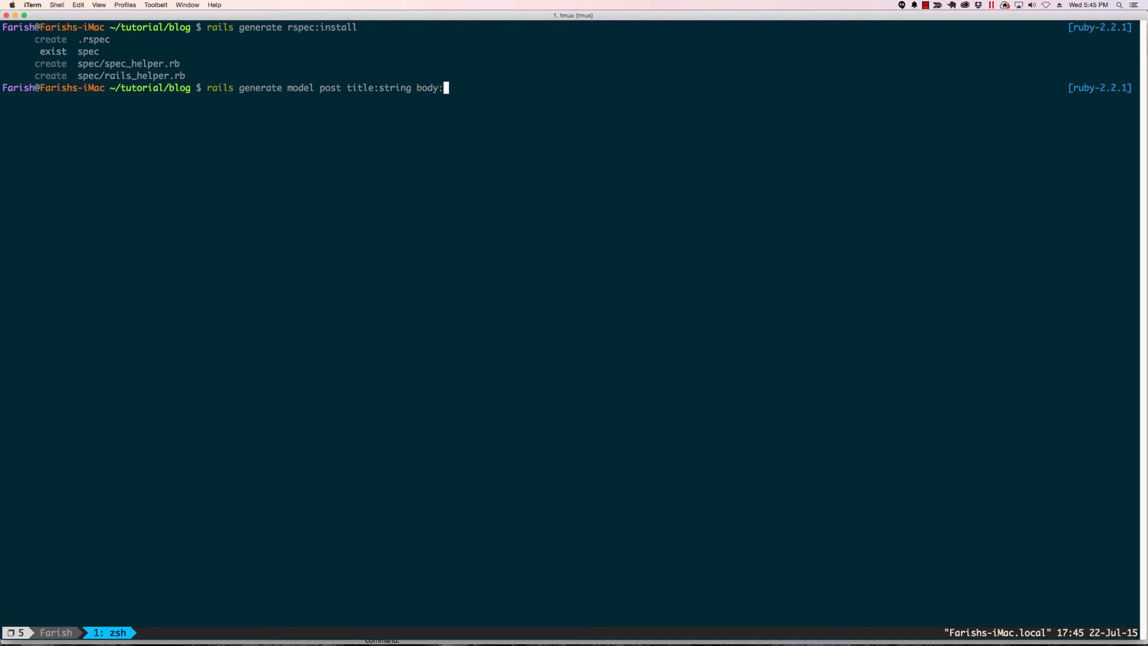
pyautogui.write('text')
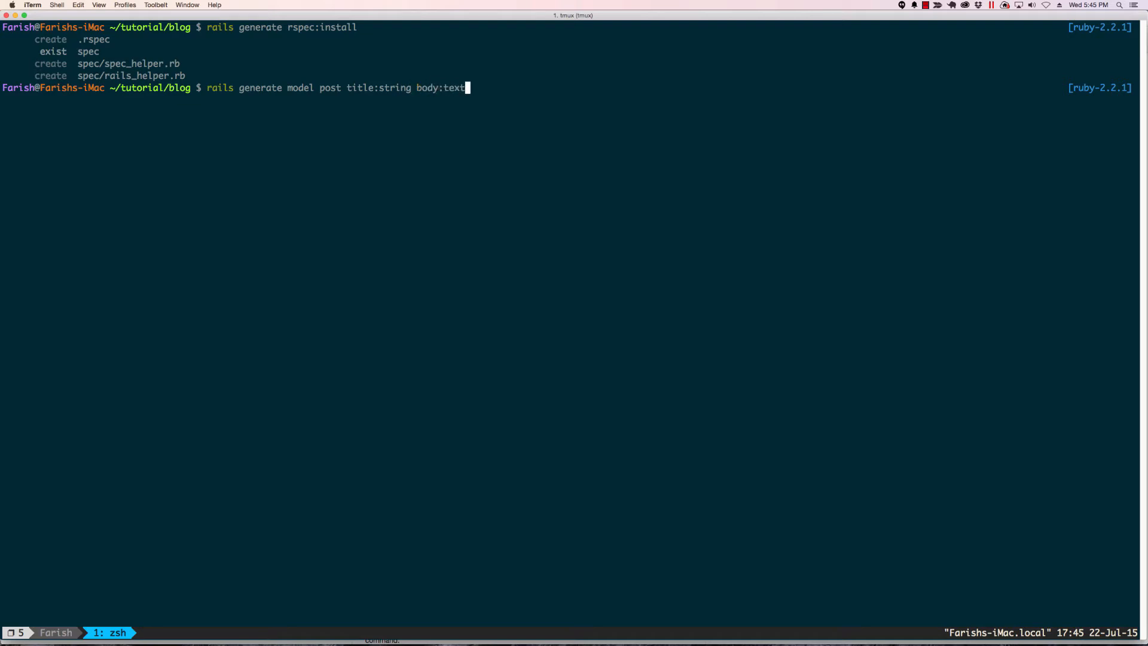
pyautogui.press('Return')
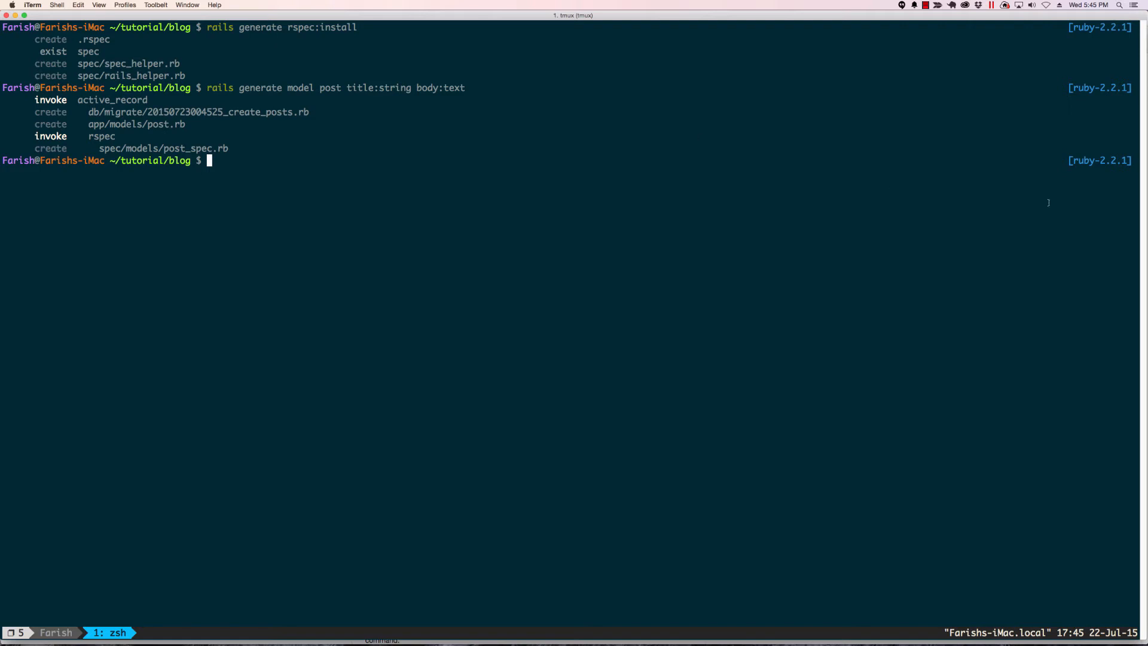
pyautogui.click(925, 5)
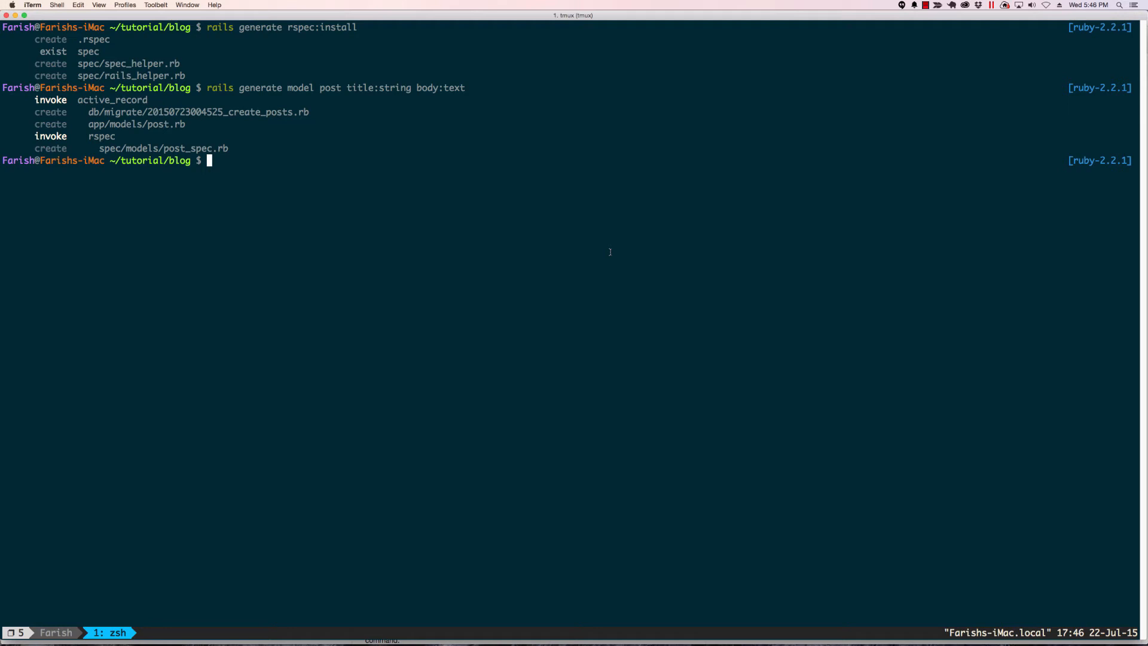
pyautogui.write('vim')
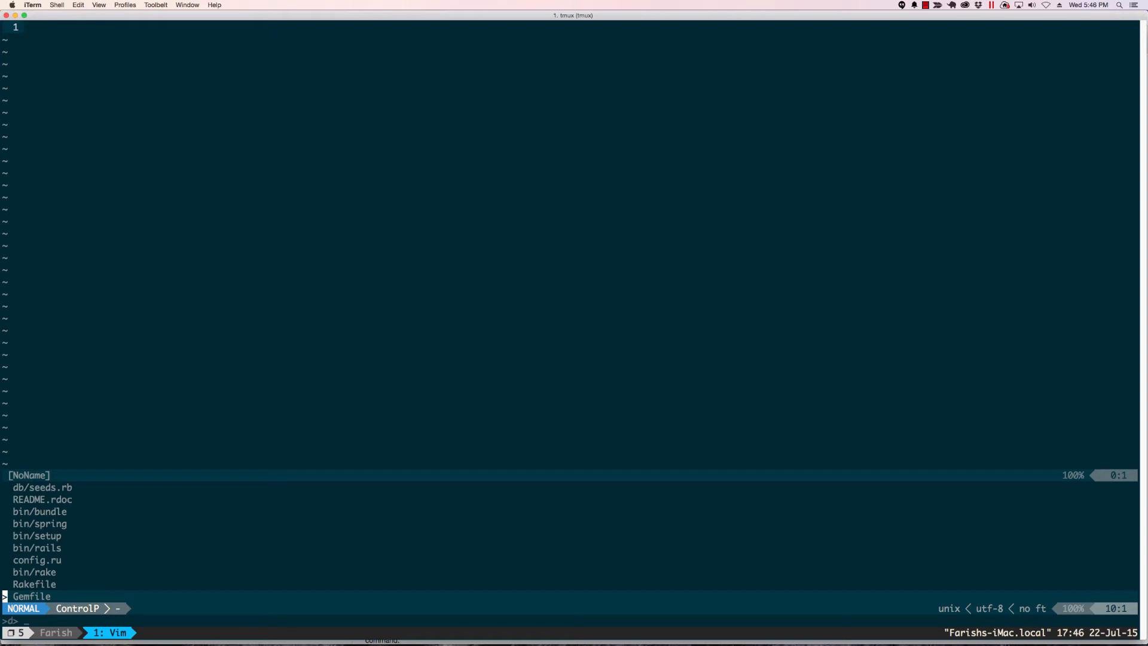
# Open spec/models/post_spec.rb through CtrlP
pyautogui.write('spec')
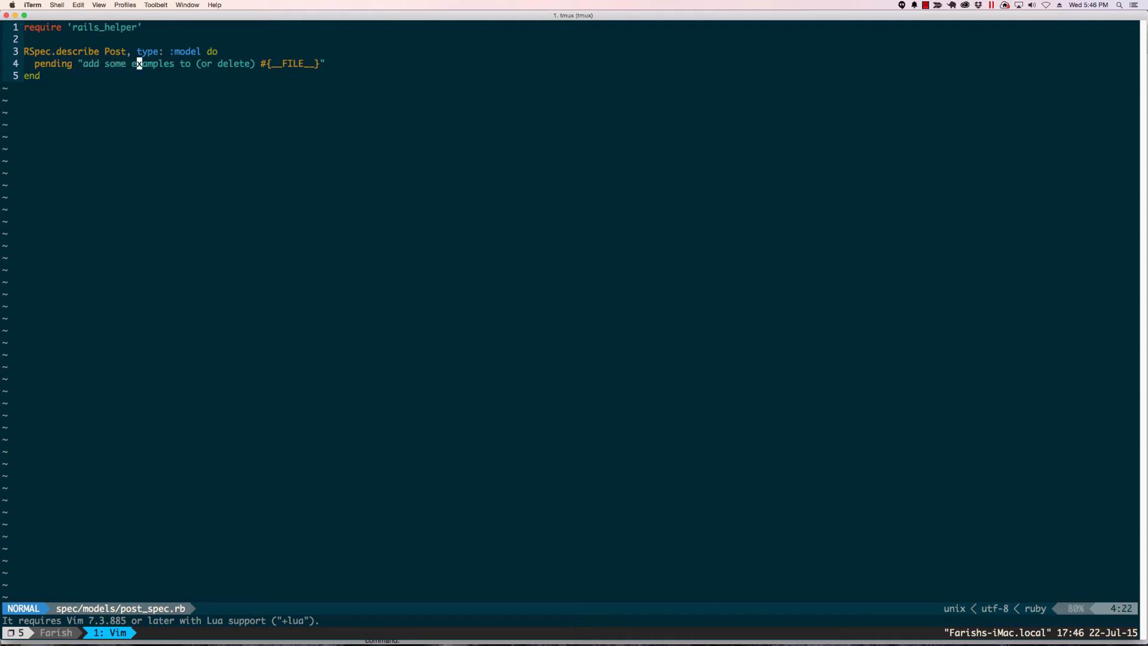
pyautogui.moveTo(837, 96)
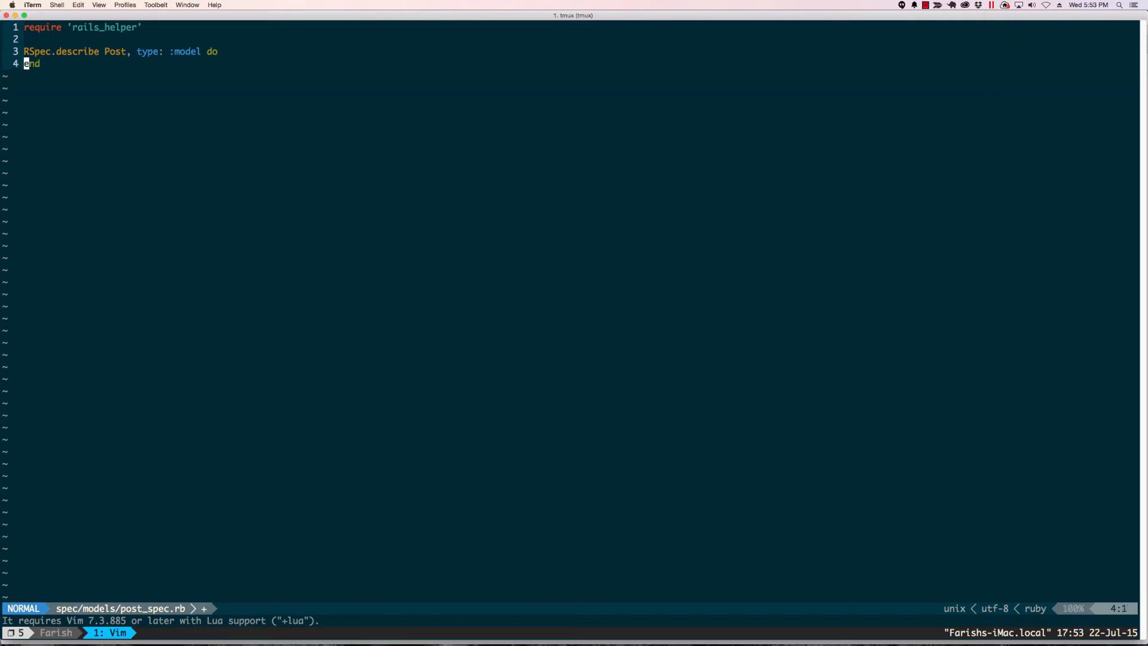
pyautogui.press('o')
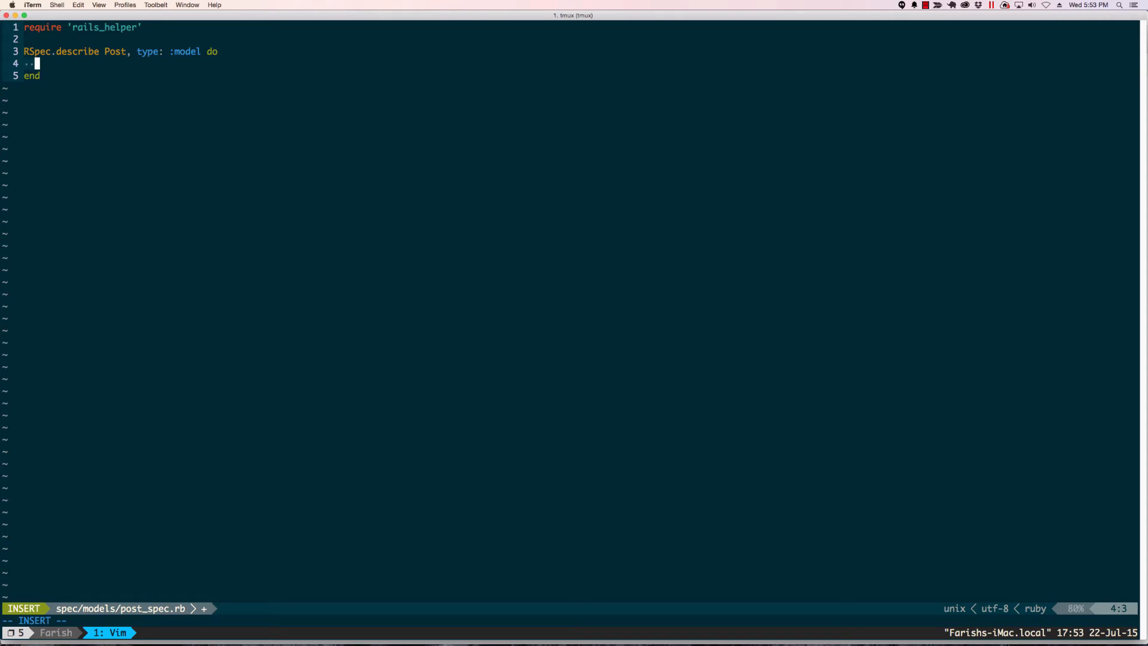
pyautogui.write('before')
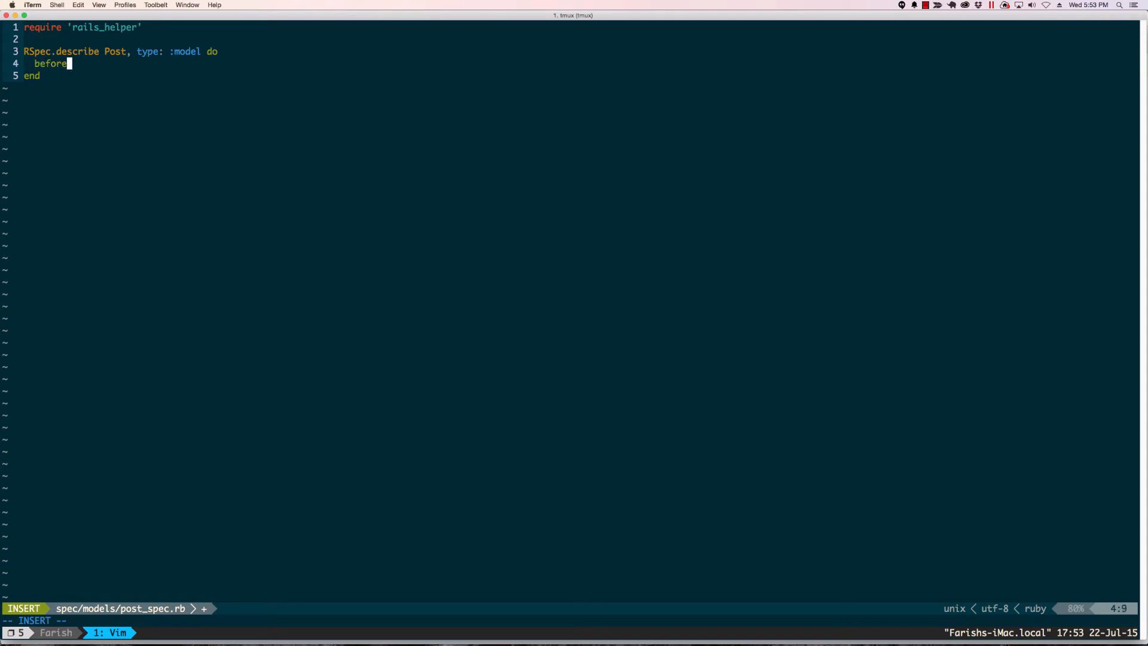
pyautogui.write('(')
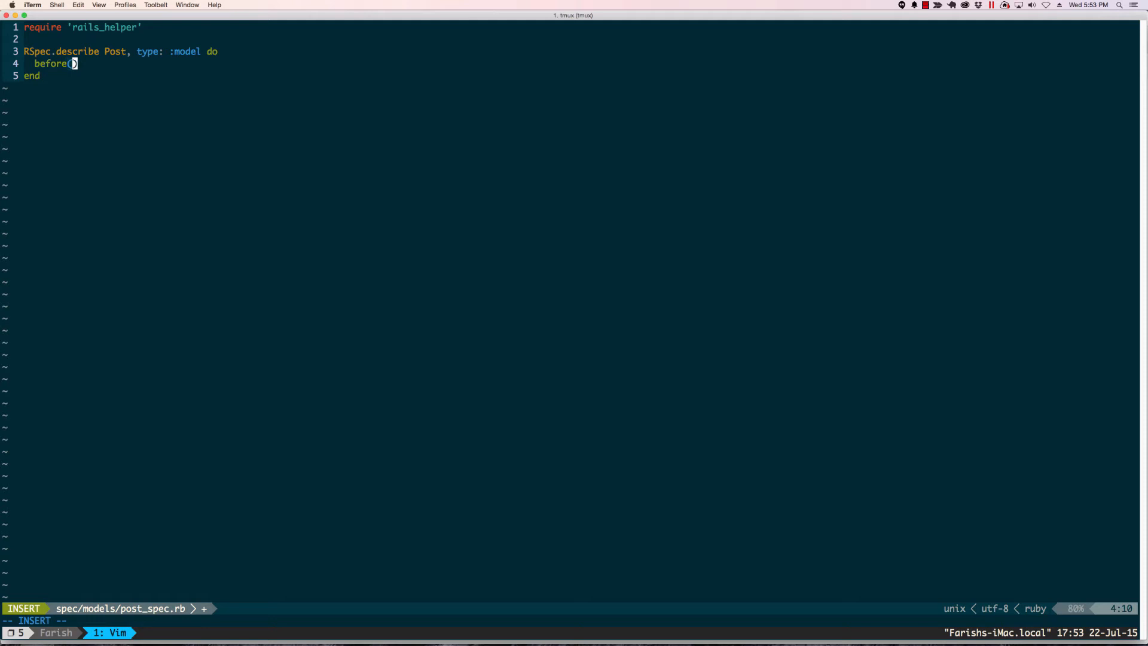
pyautogui.write(':all')
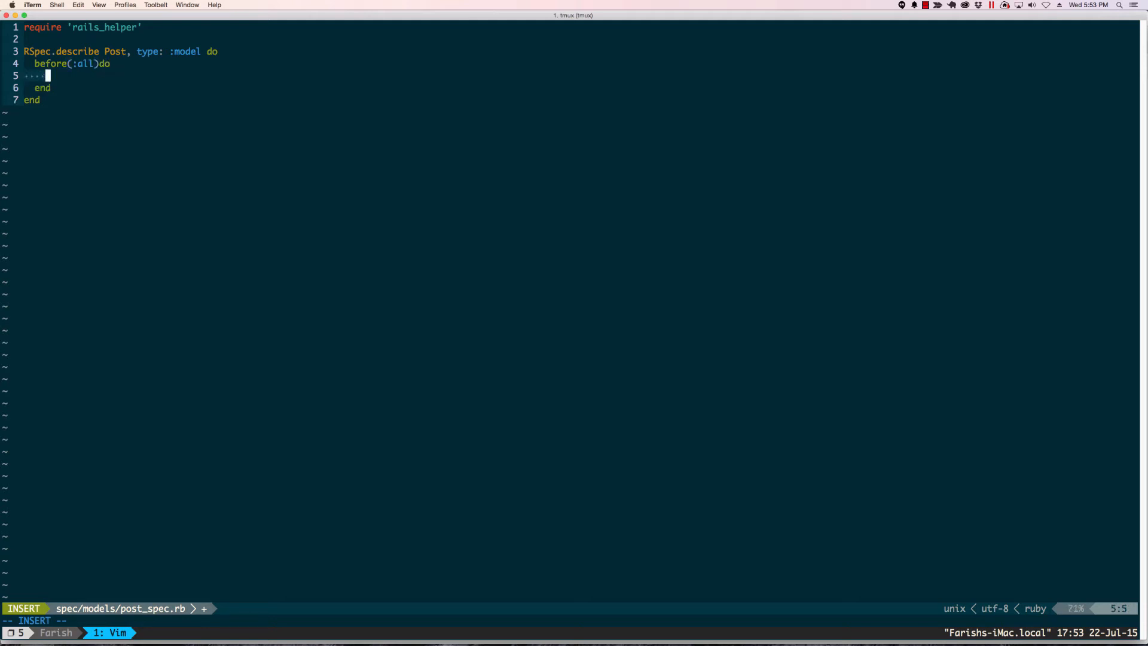
pyautogui.write('@post')
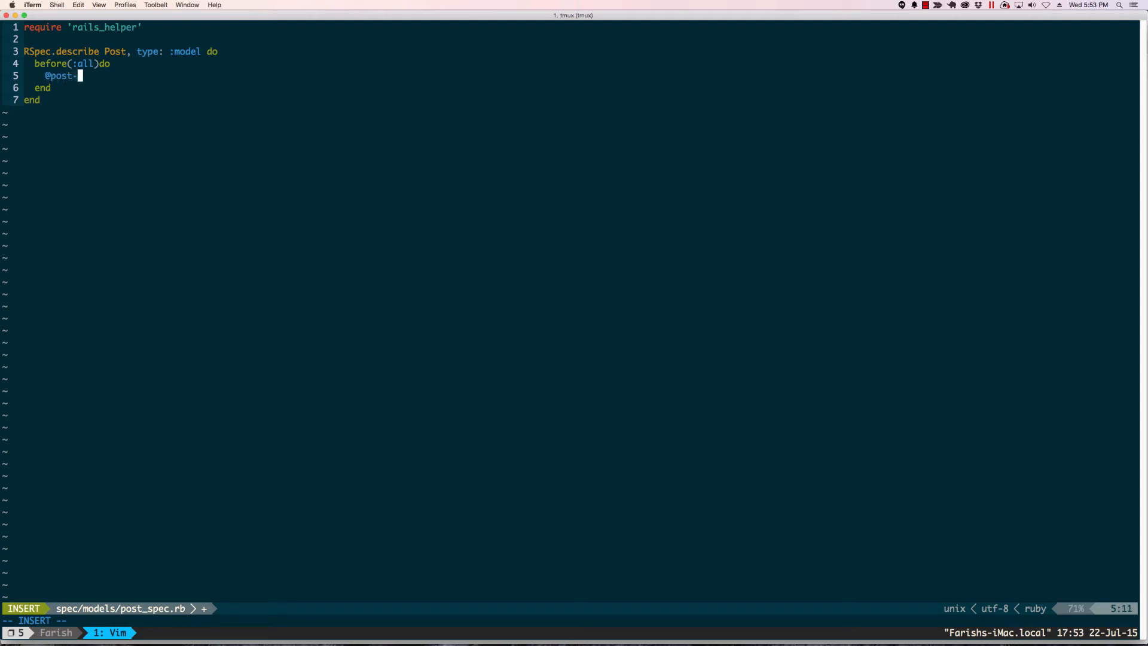
pyautogui.write('= Post.new')
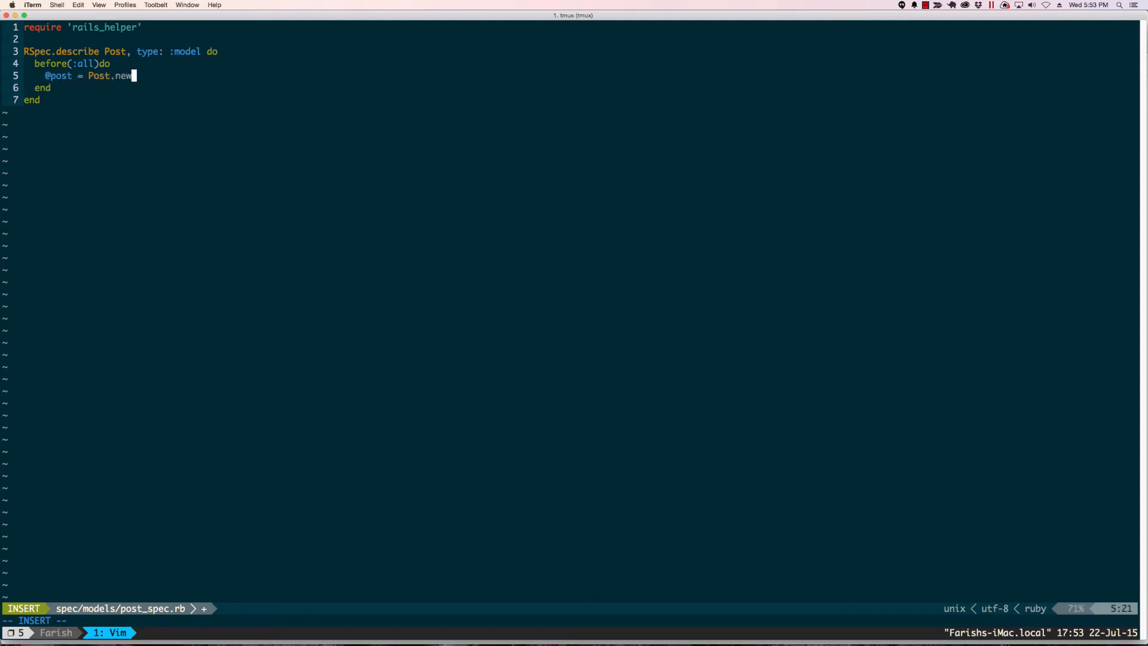
pyautogui.write('(body)')
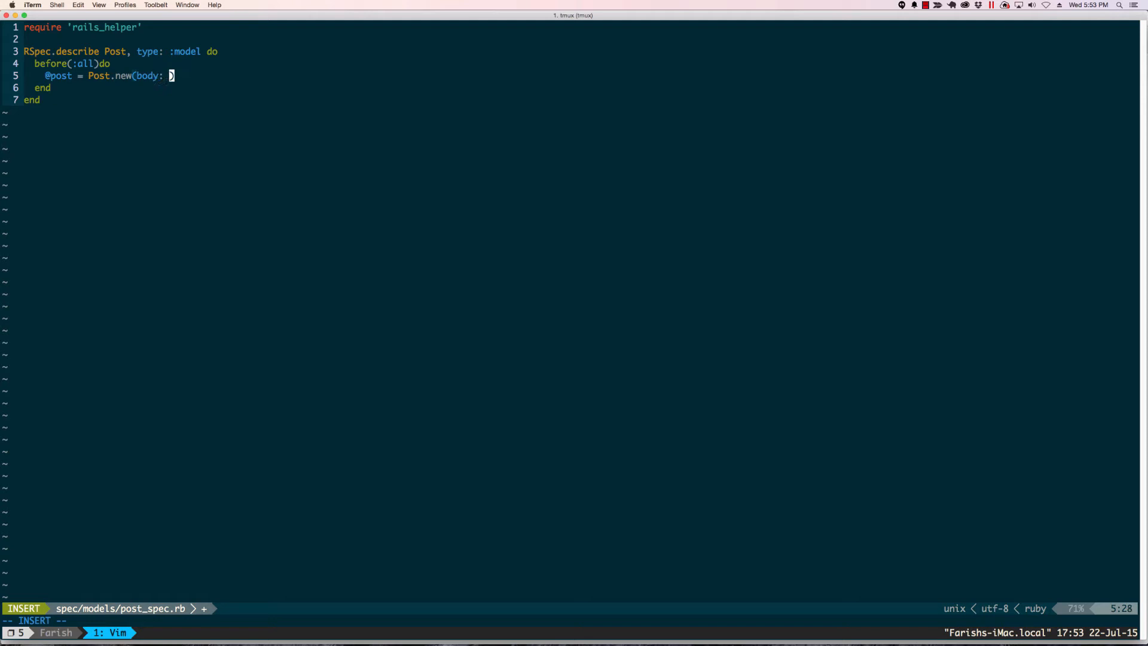
pyautogui.press('backspace')
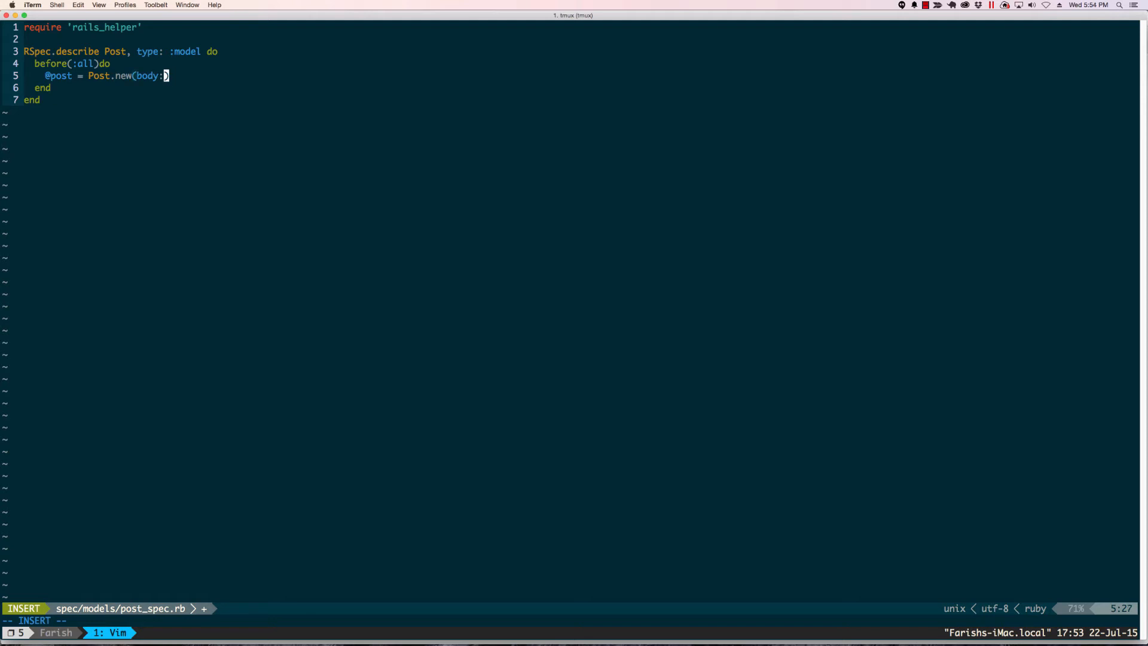
pyautogui.write('"My B')
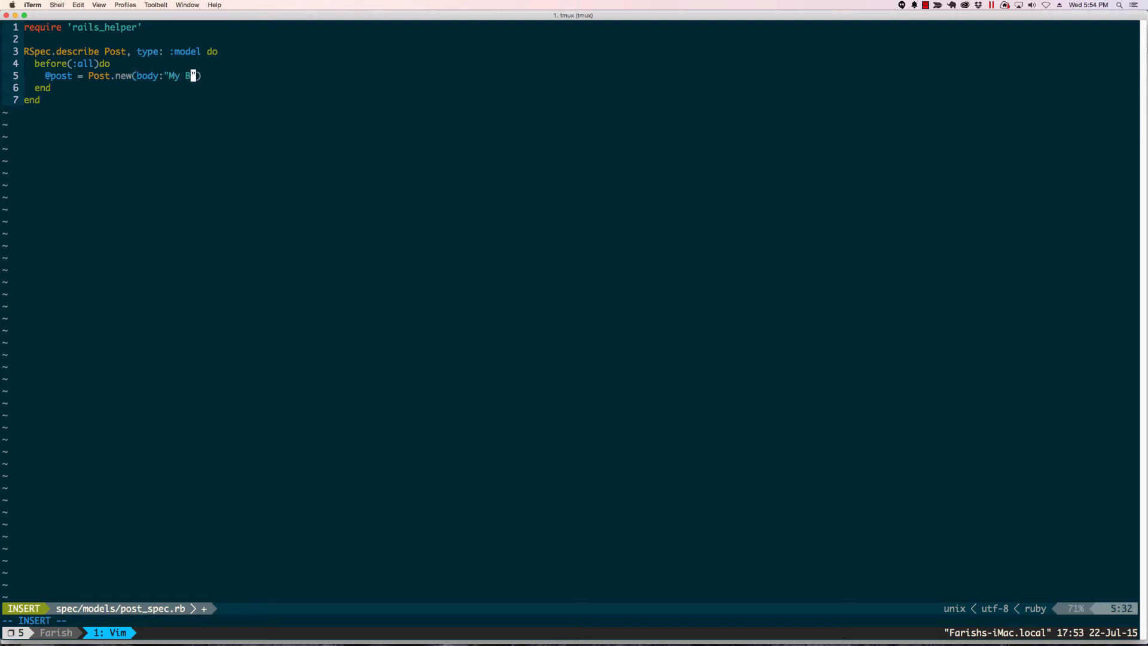
pyautogui.write('ody')
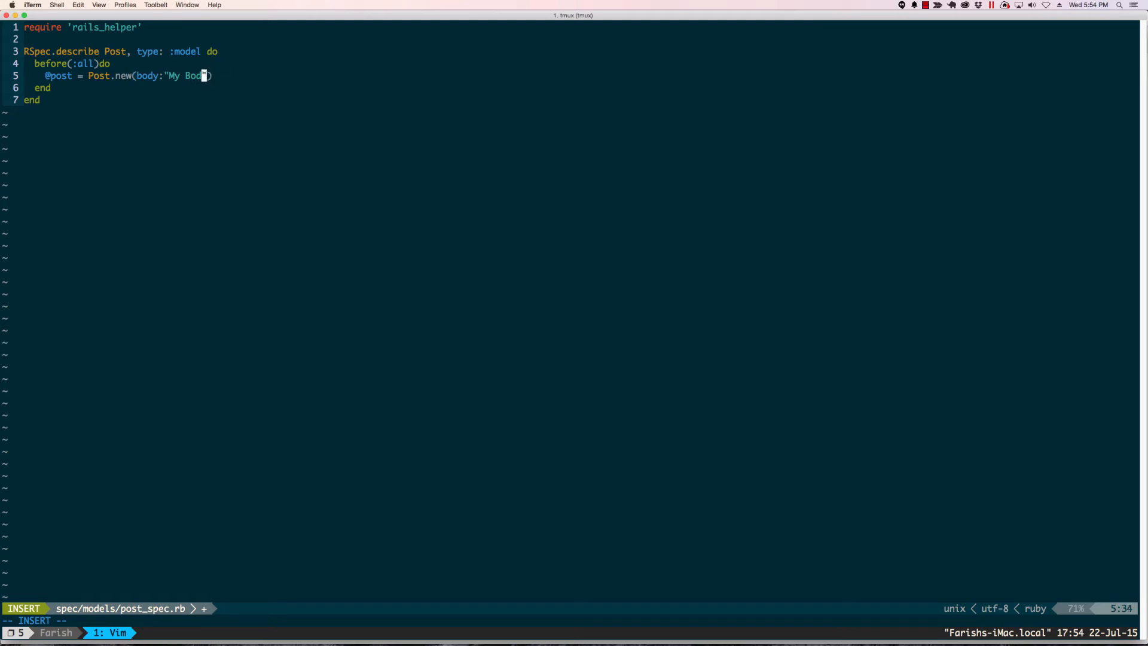
pyautogui.write('y')
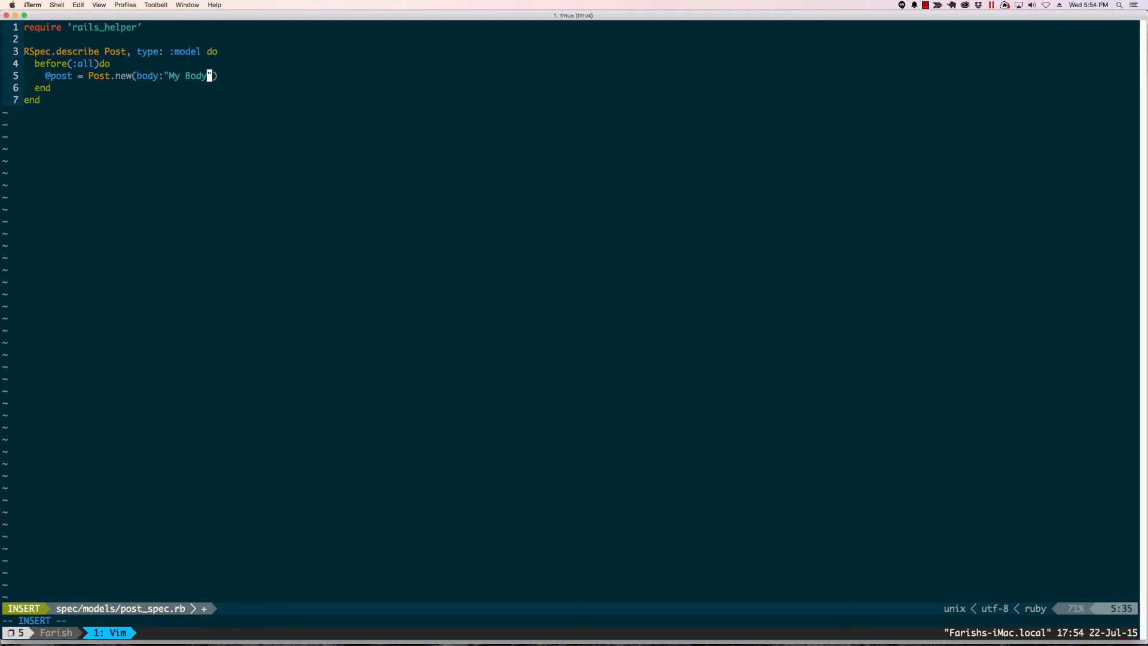
pyautogui.write(',')
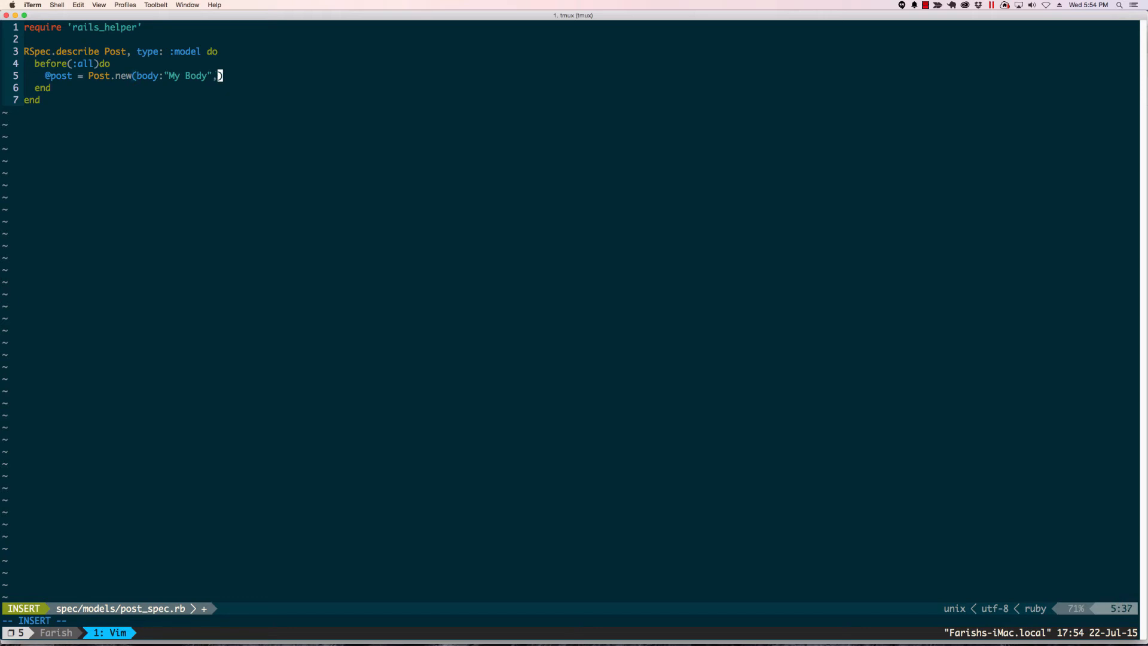
pyautogui.write('title:')
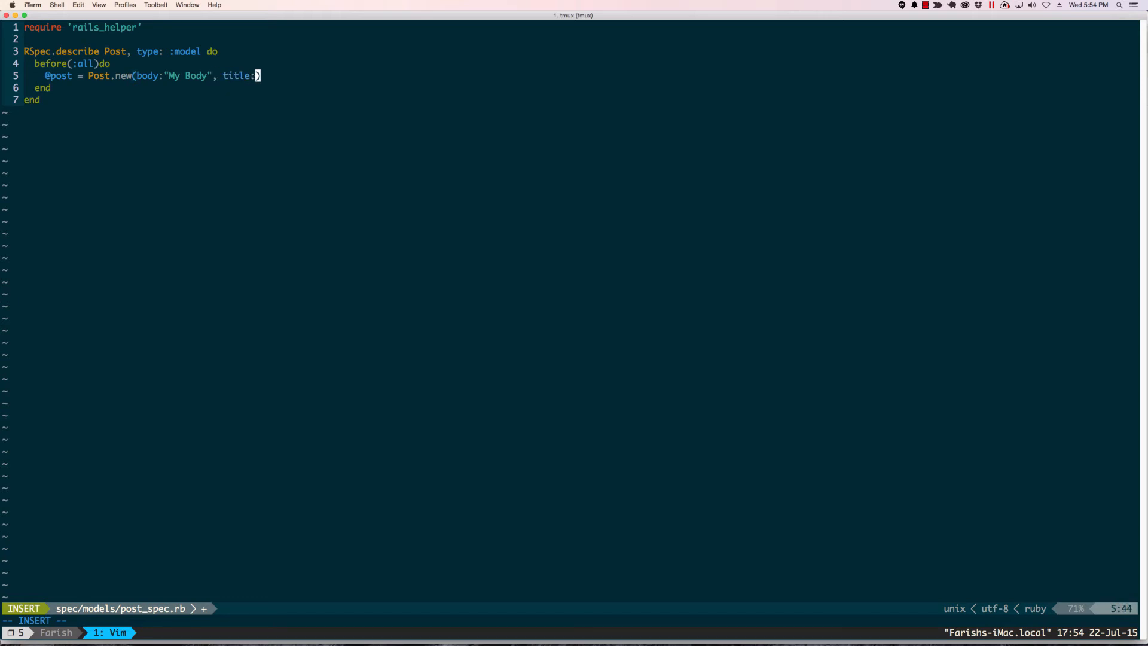
pyautogui.write('"My t"')
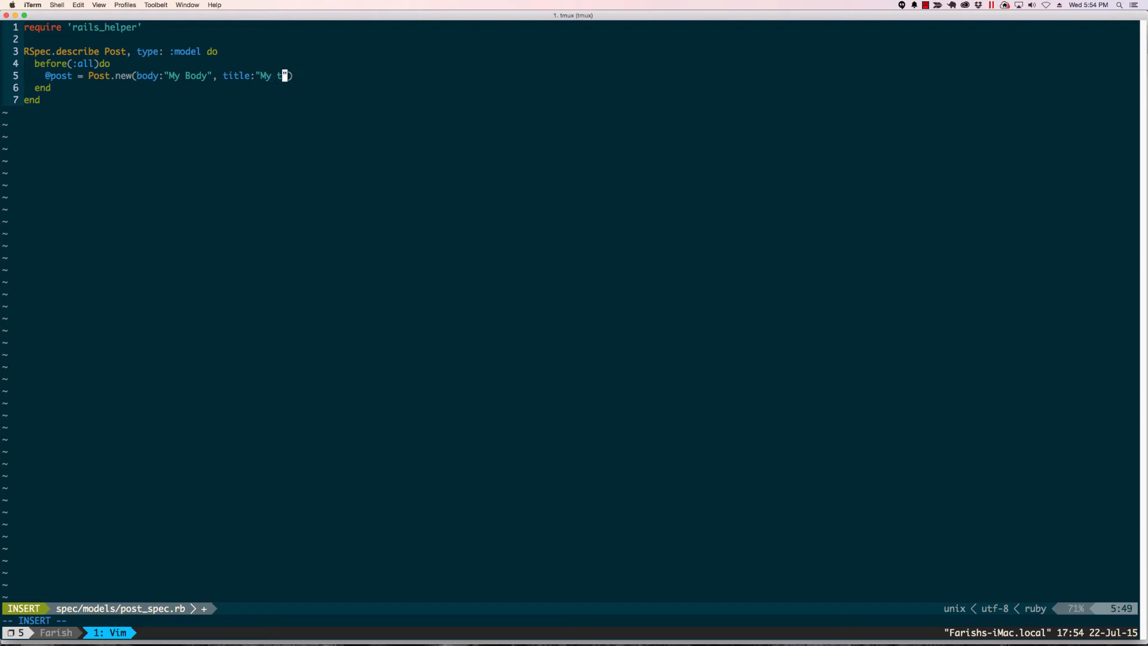
pyautogui.write('itle')
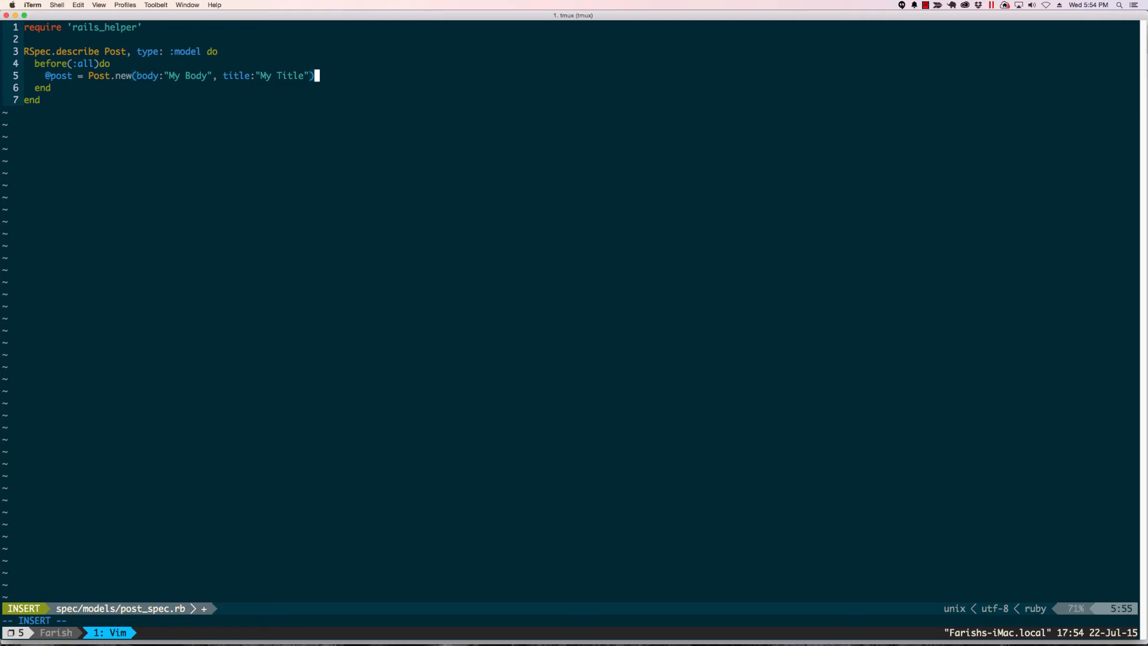
pyautogui.press('Escape')
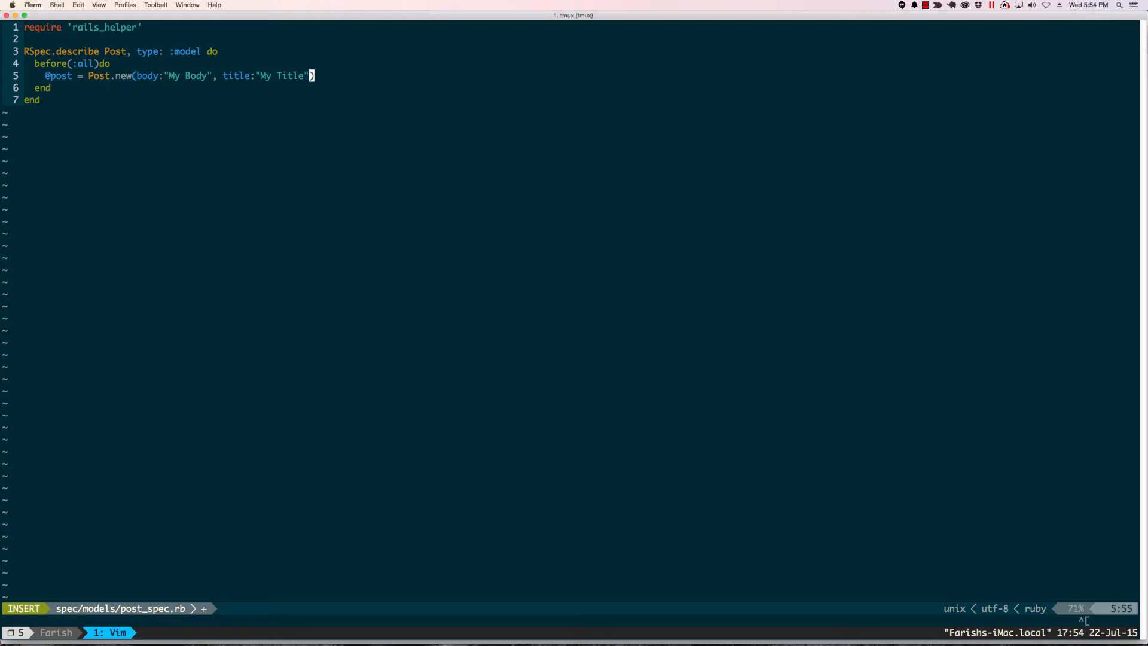
pyautogui.press('Escape')
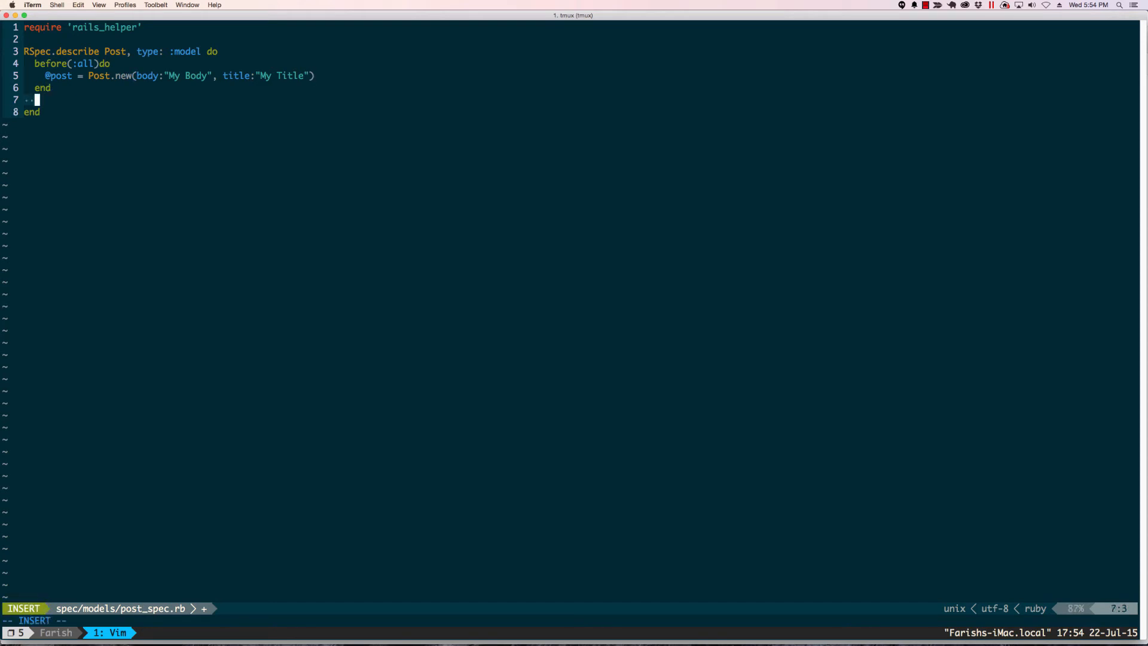
pyautogui.write('it')
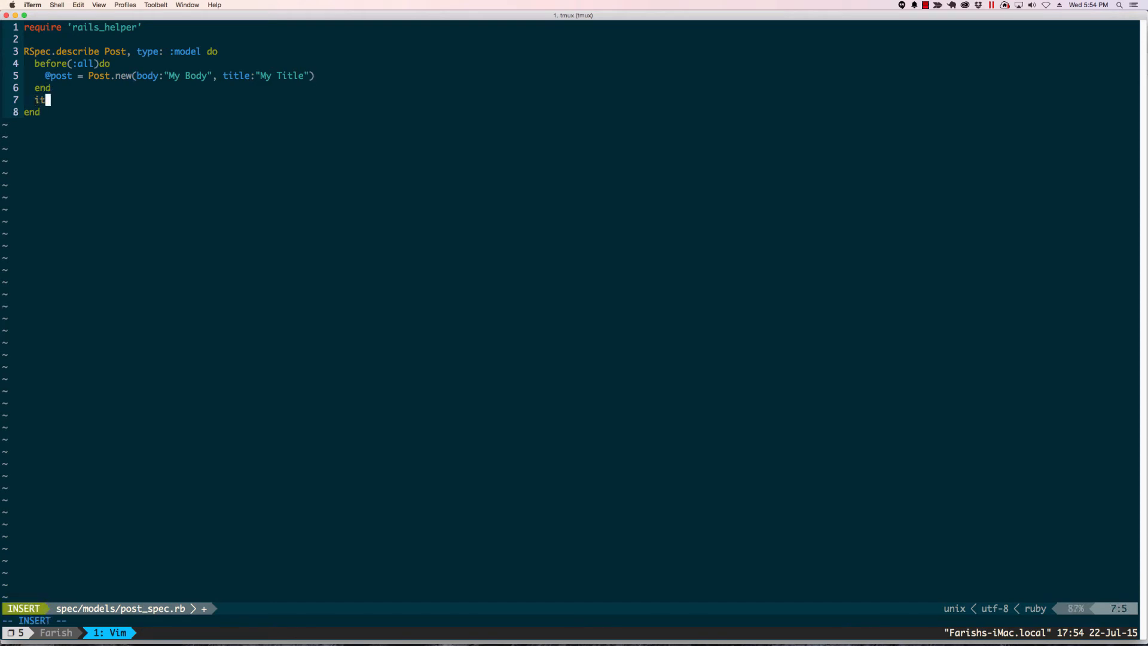
pyautogui.write('"')
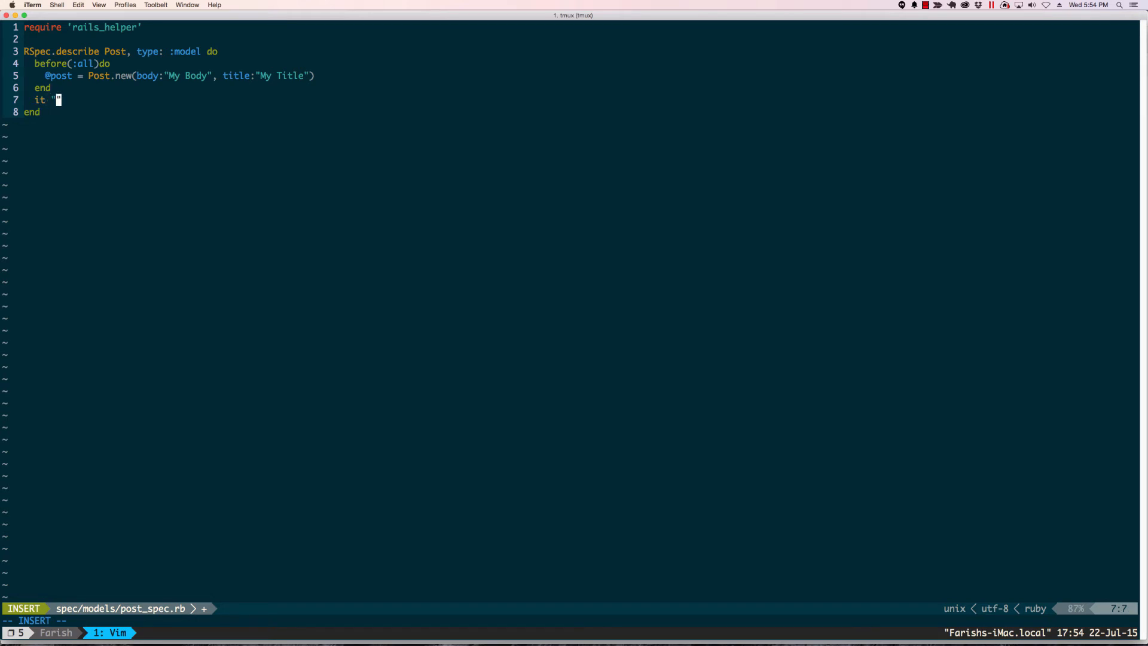
pyautogui.write('should')
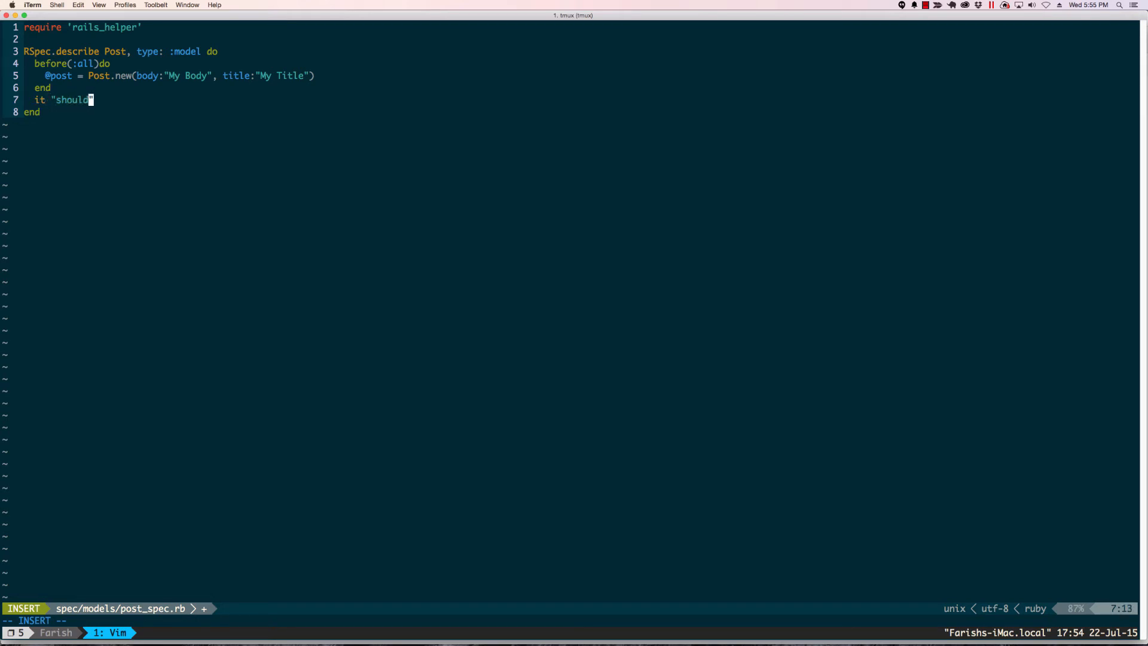
pyautogui.write('have a matching body')
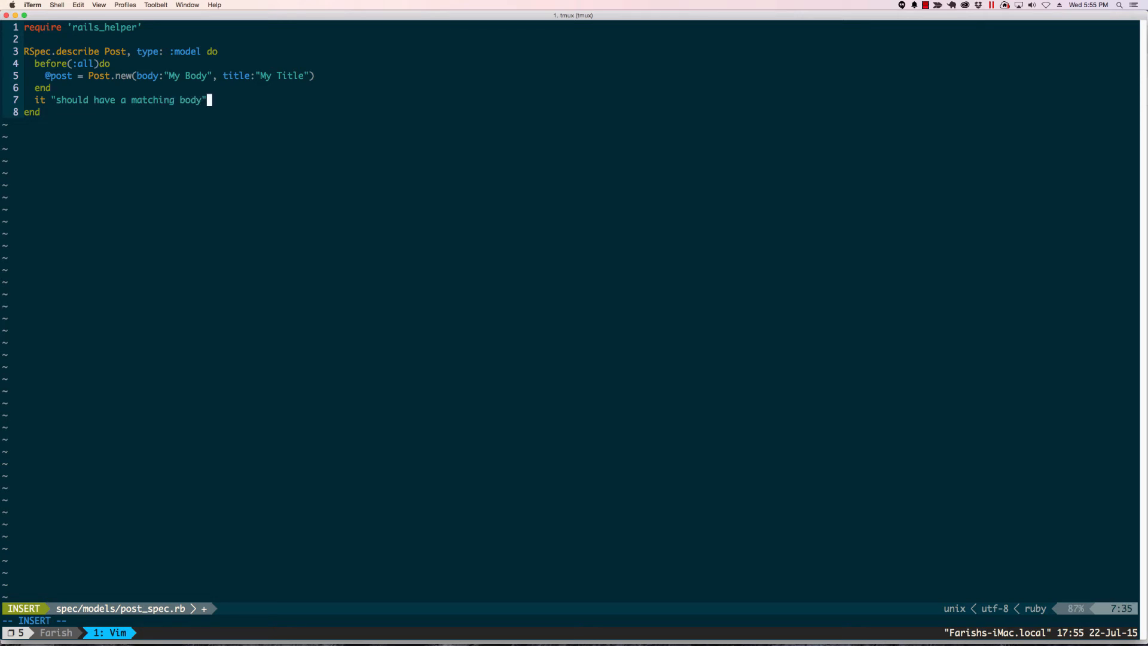
pyautogui.write('do')
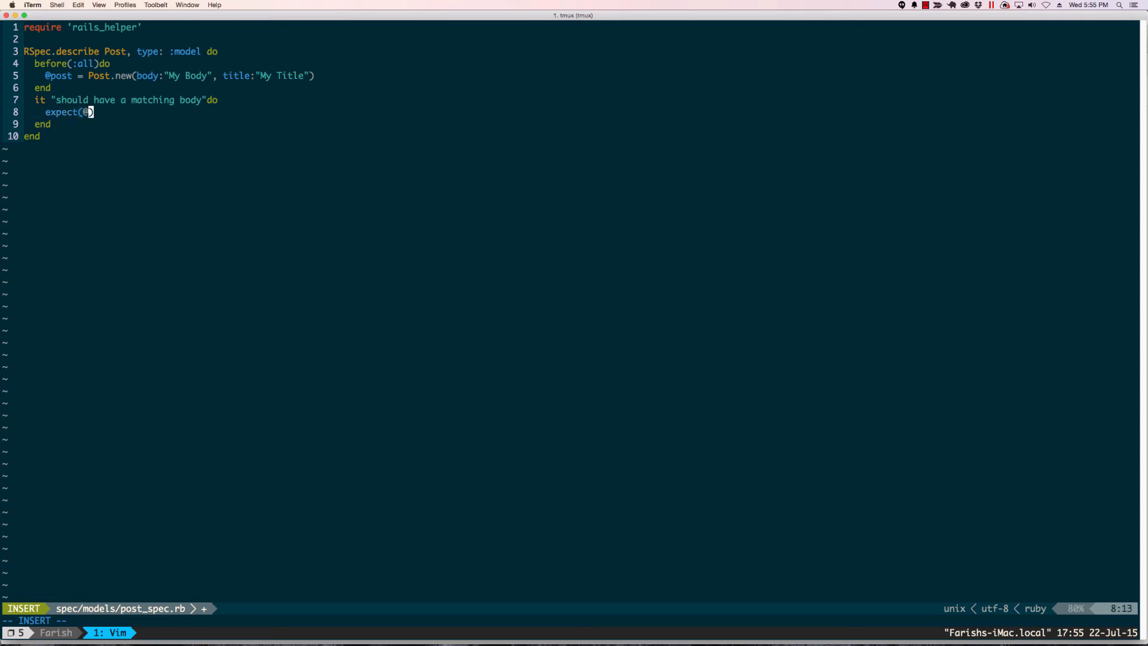
pyautogui.write('post')
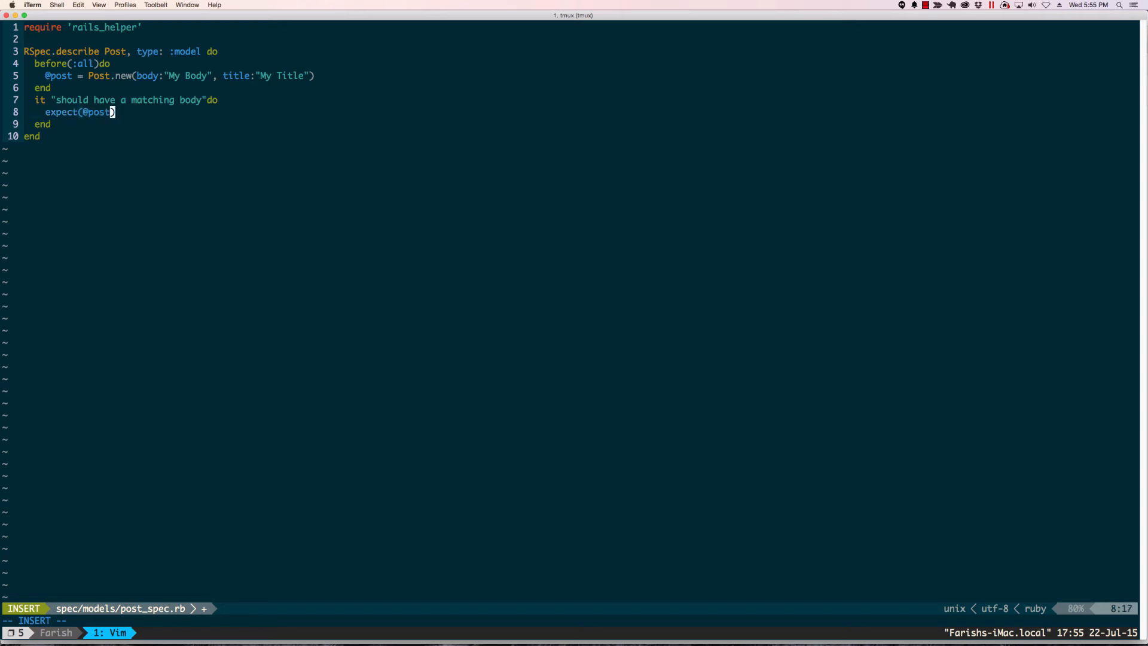
pyautogui.write('.body)')
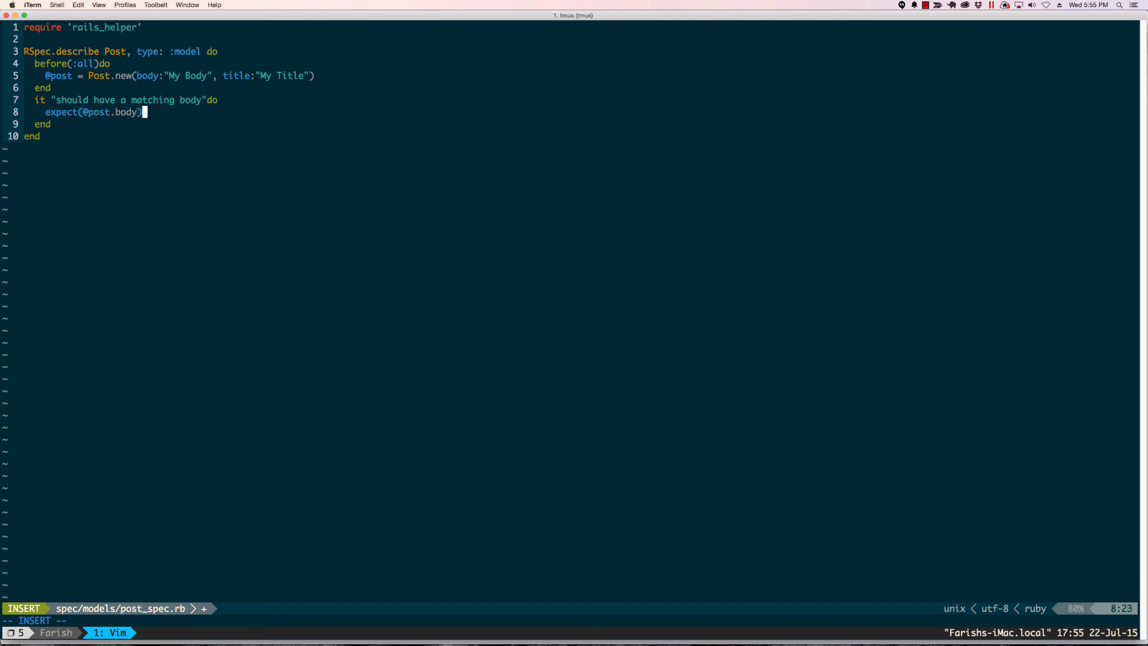
pyautogui.write('.to eq')
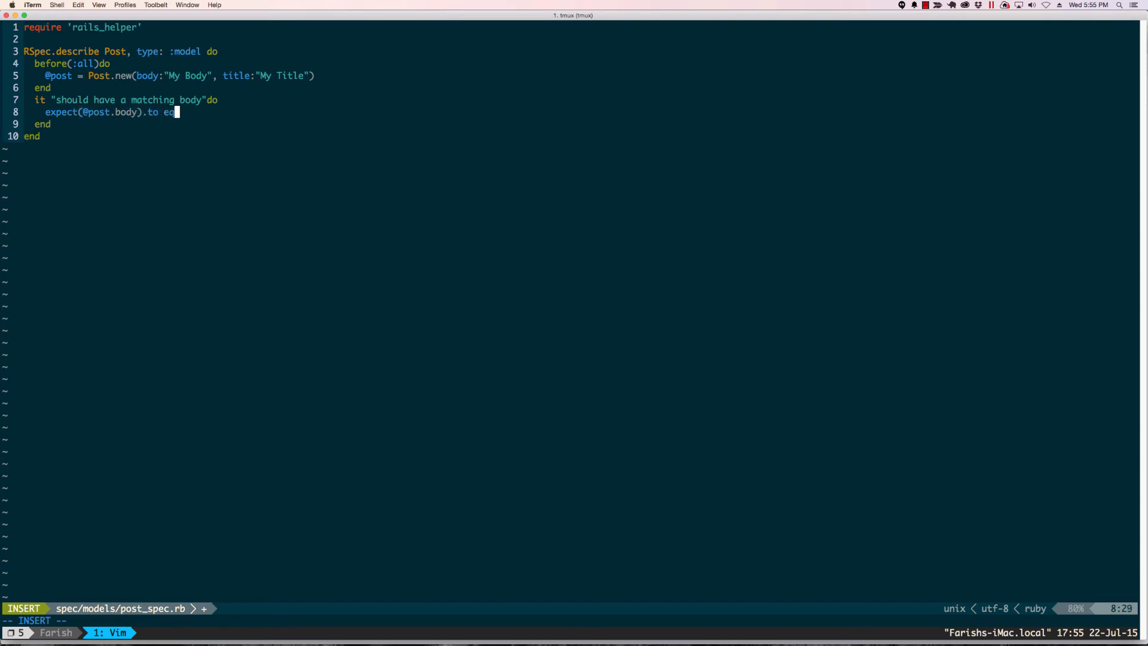
pyautogui.write('("")')
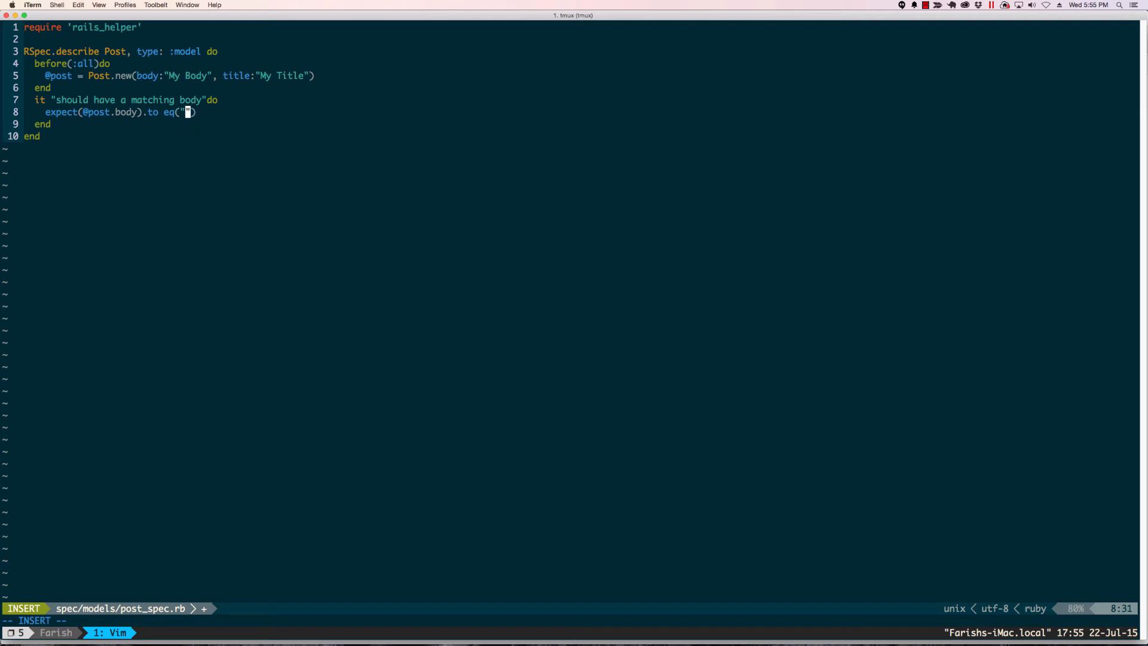
pyautogui.write('Y')
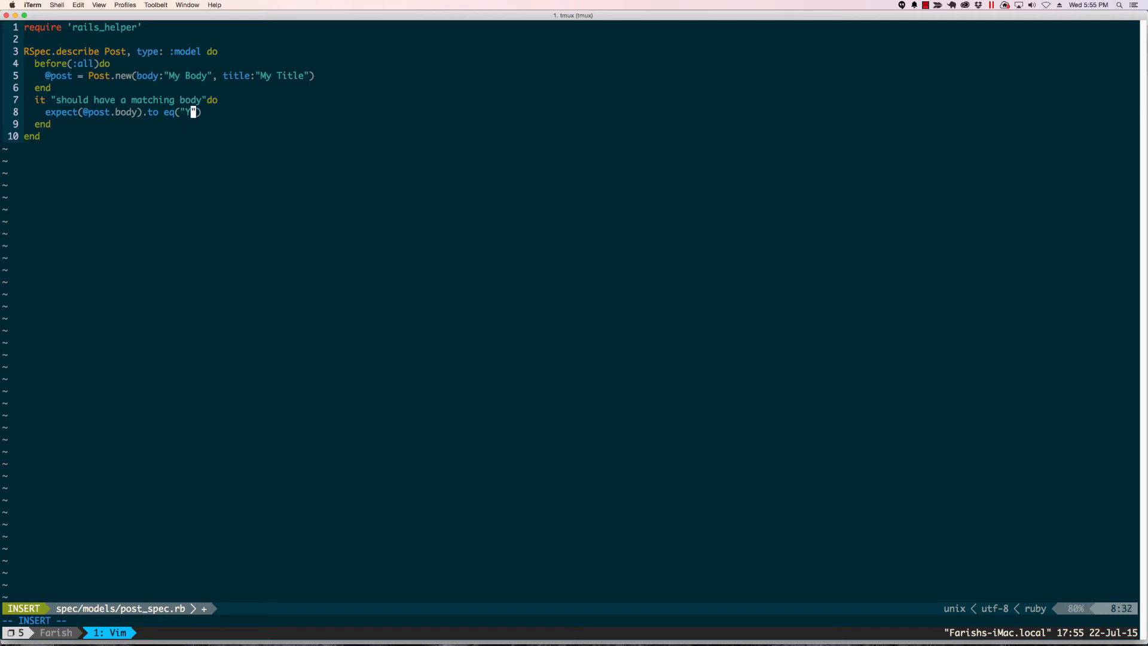
pyautogui.write('our Body')
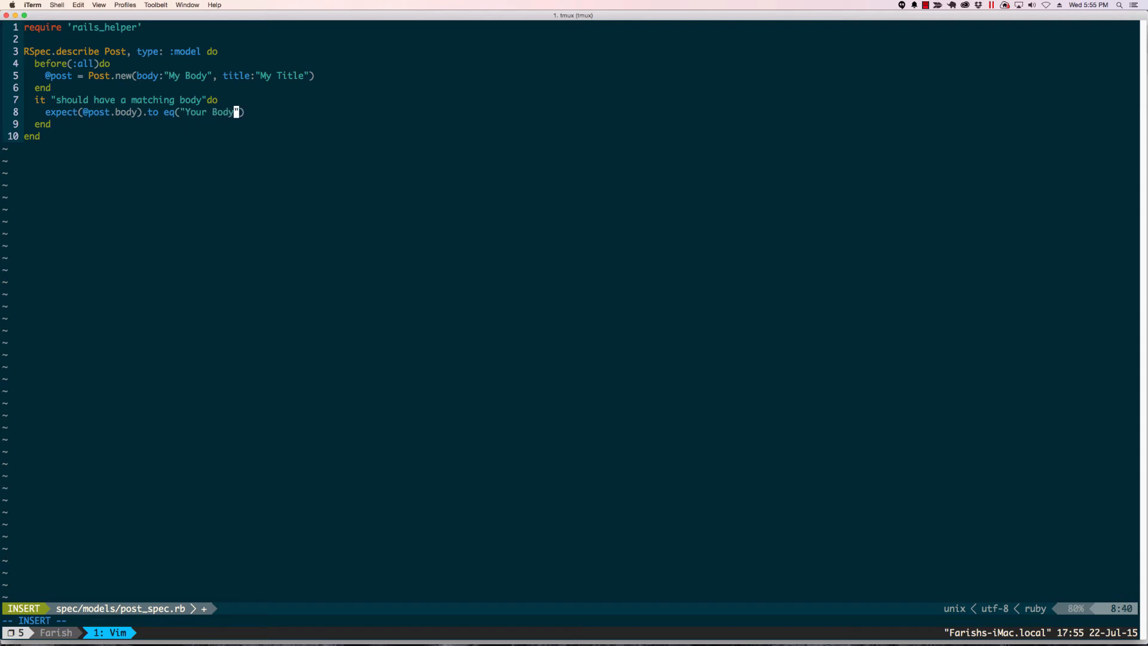
pyautogui.press('Right')
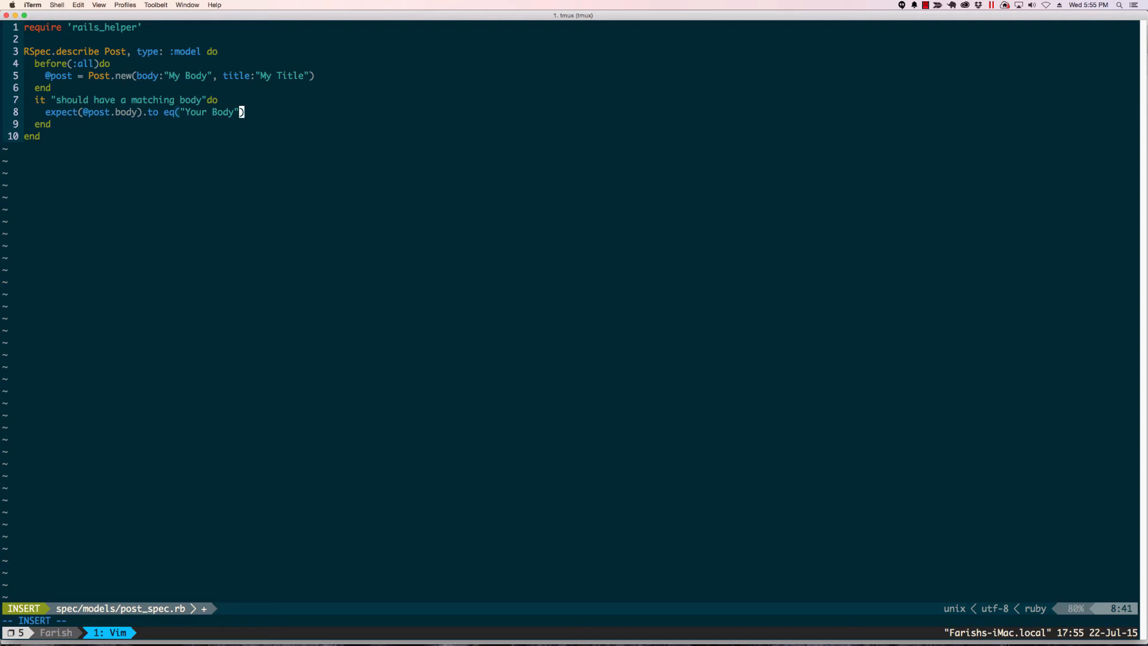
pyautogui.press('Escape')
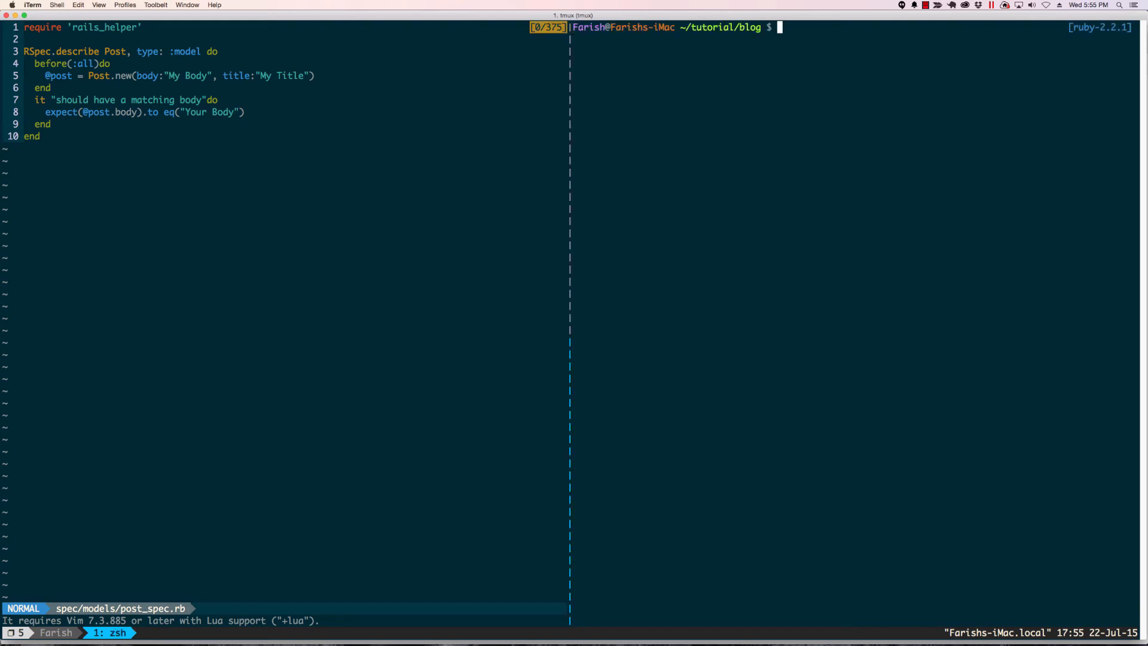
# Run 'rspec spec/models/post_spec.rb' in the right pane and see 1 failure, then return to Vim
pyautogui.write('r')
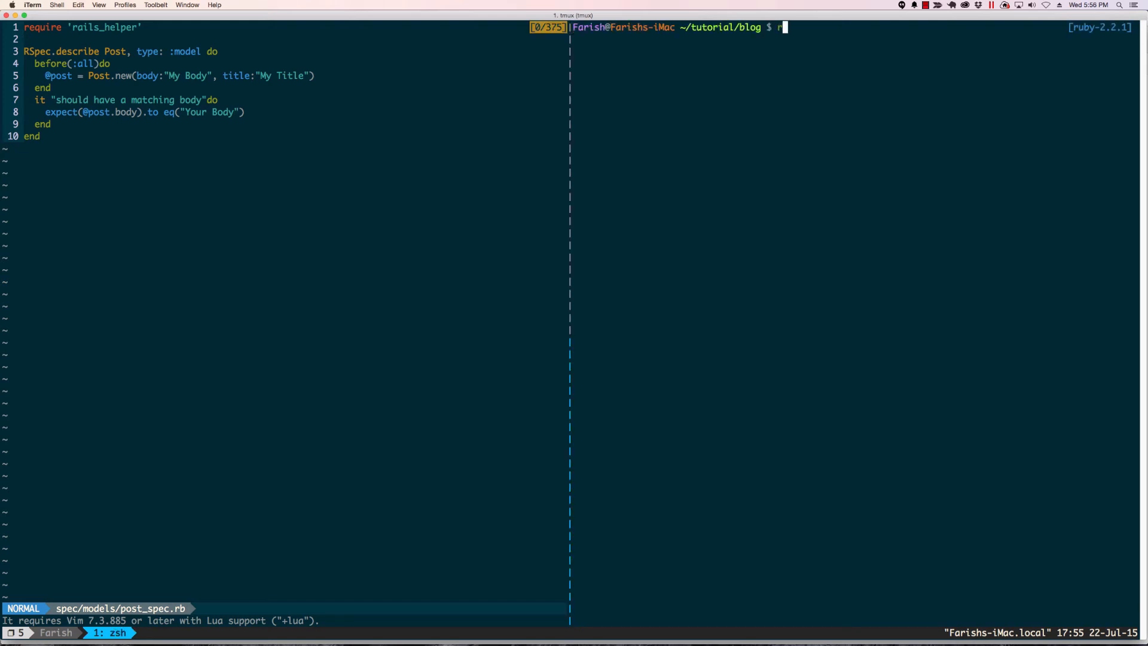
pyautogui.write('rspec')
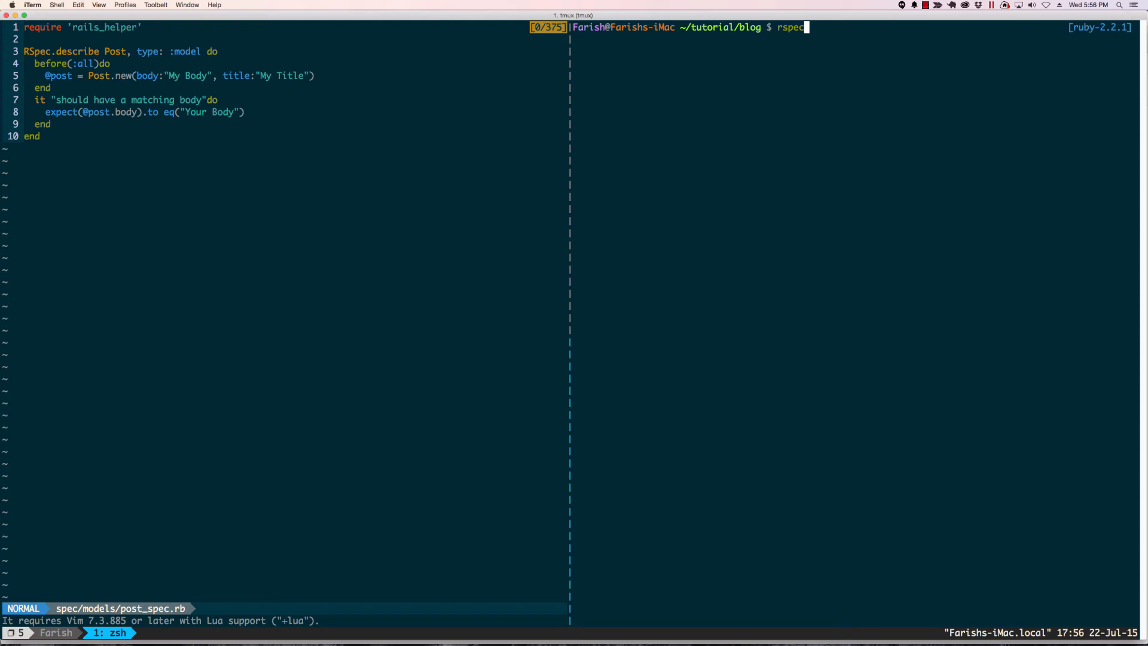
pyautogui.write('spec')
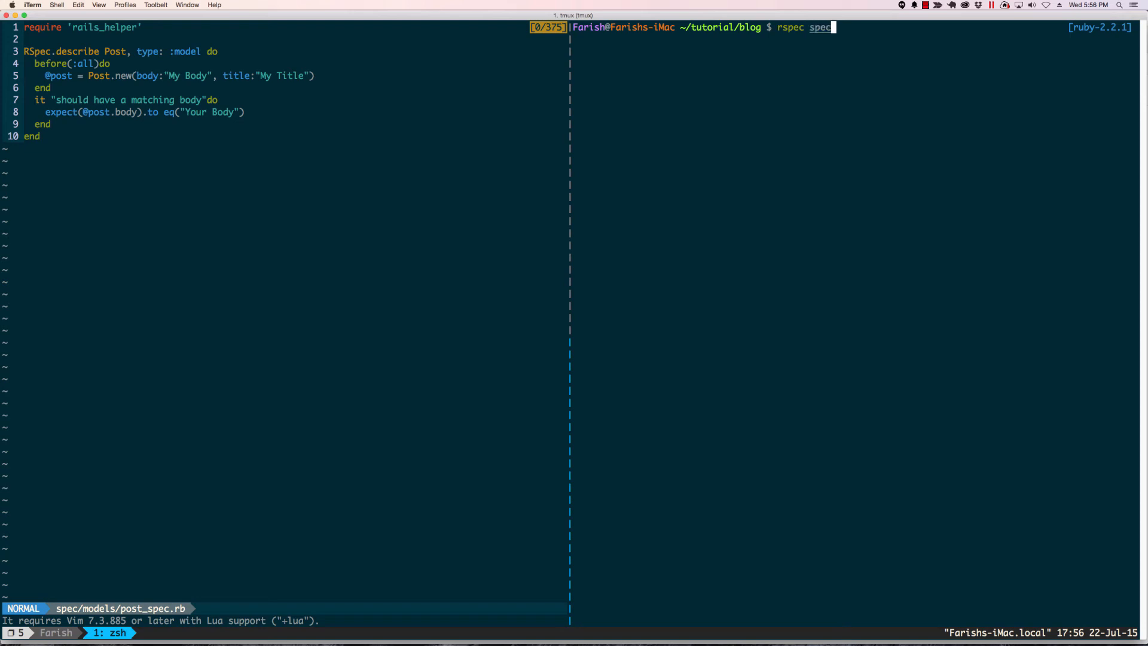
pyautogui.write('/')
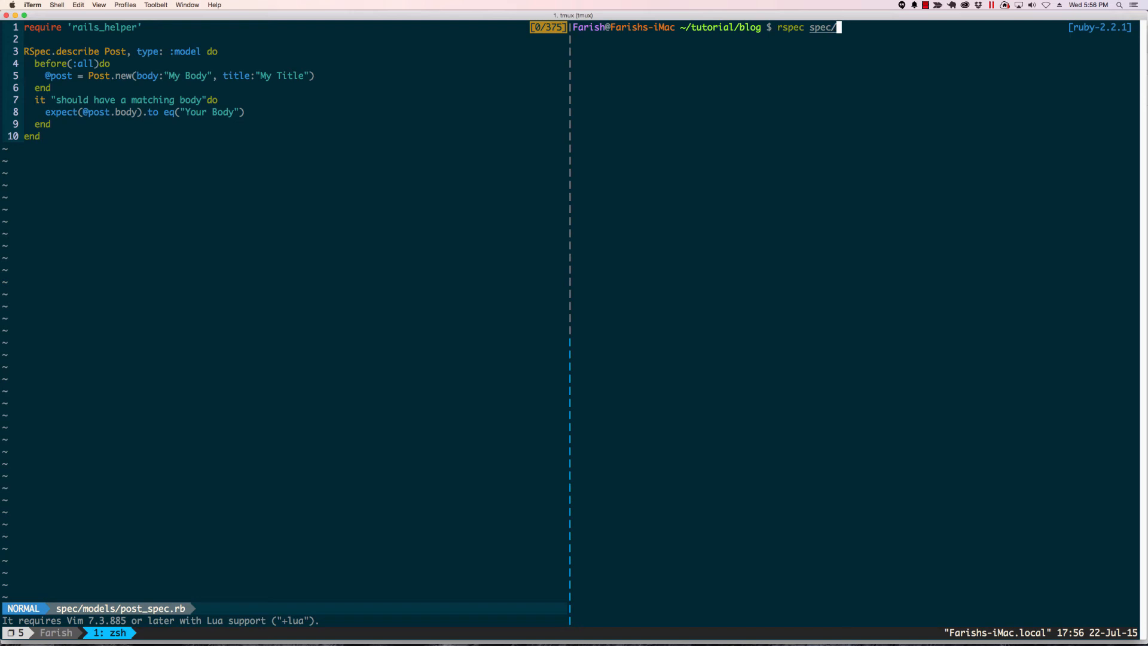
pyautogui.write('models/post_spec.rb')
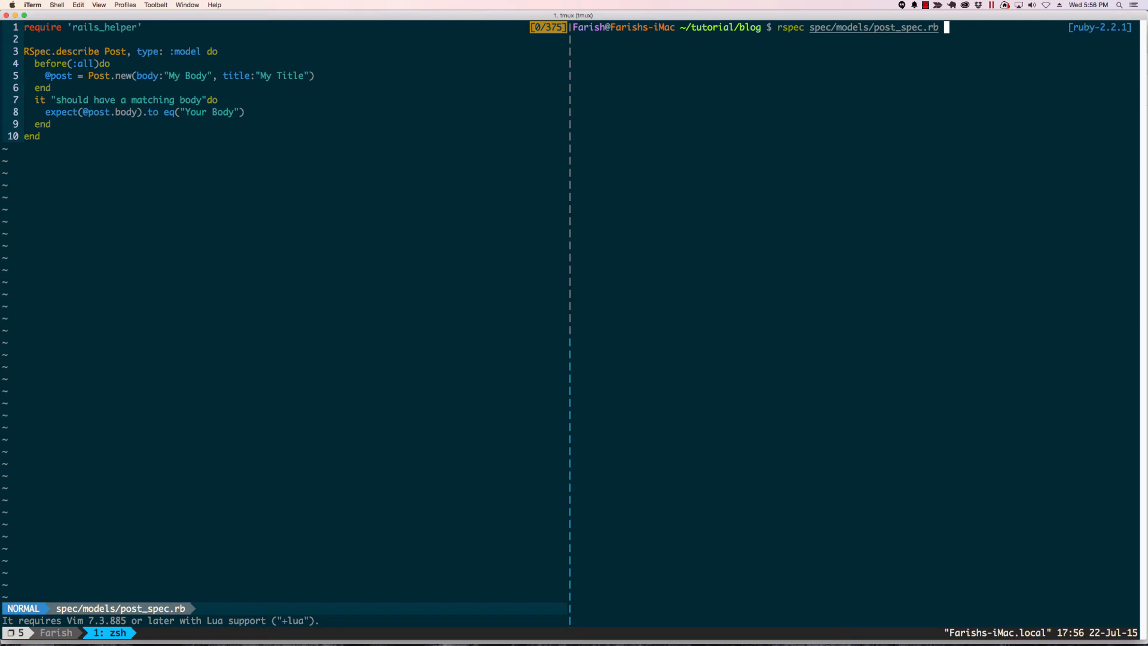
pyautogui.press('Return')
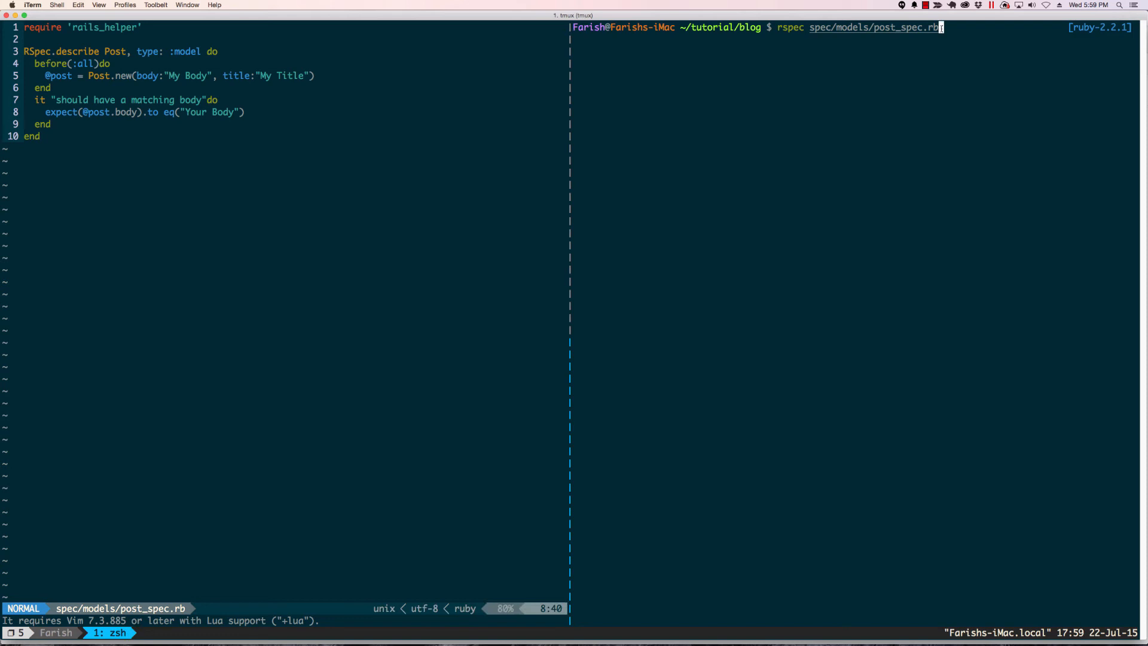
pyautogui.press('Return')
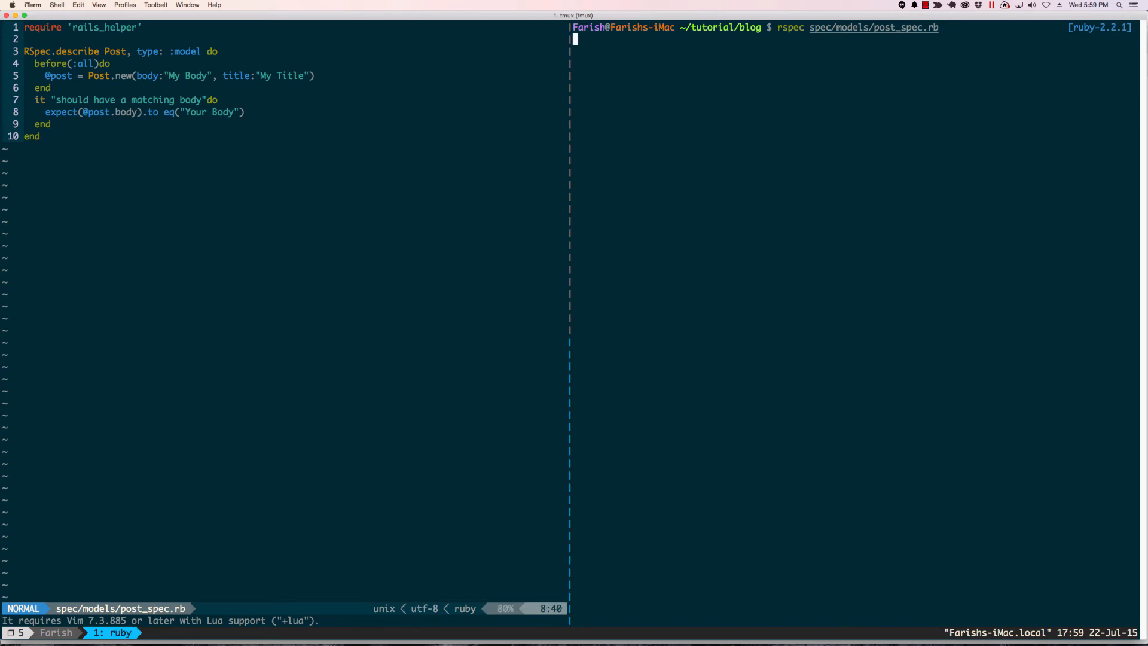
pyautogui.press('Return')
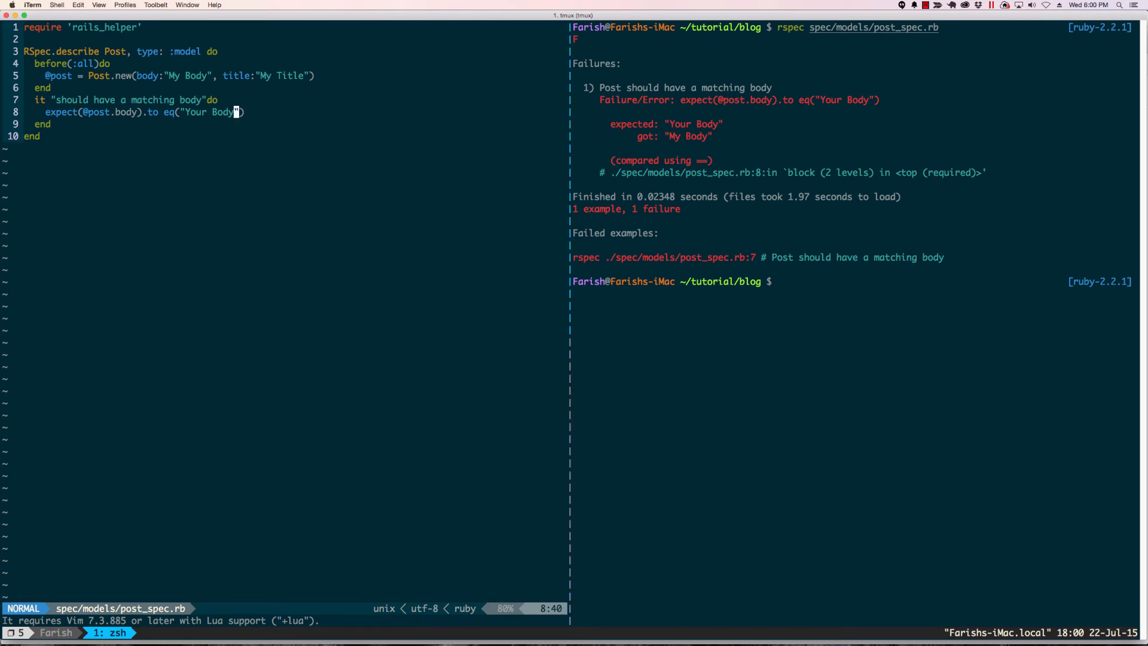
pyautogui.press('i')
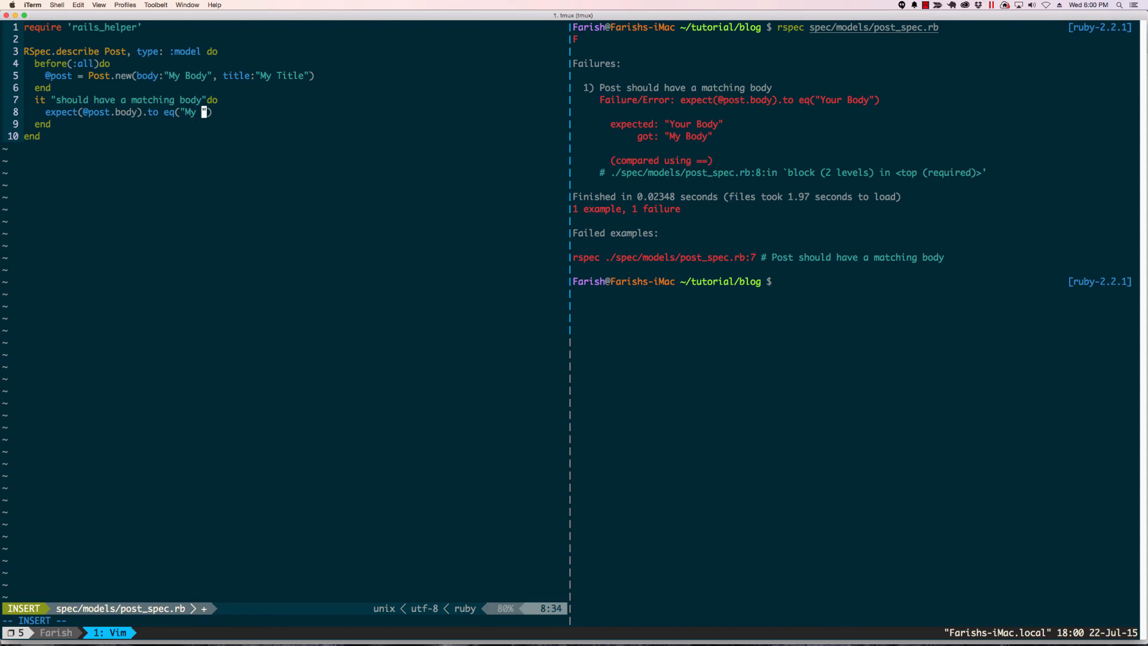
# Change the expectation to eq("My Body"), save, and rerun the spec for 0 failures
pyautogui.write('Body')
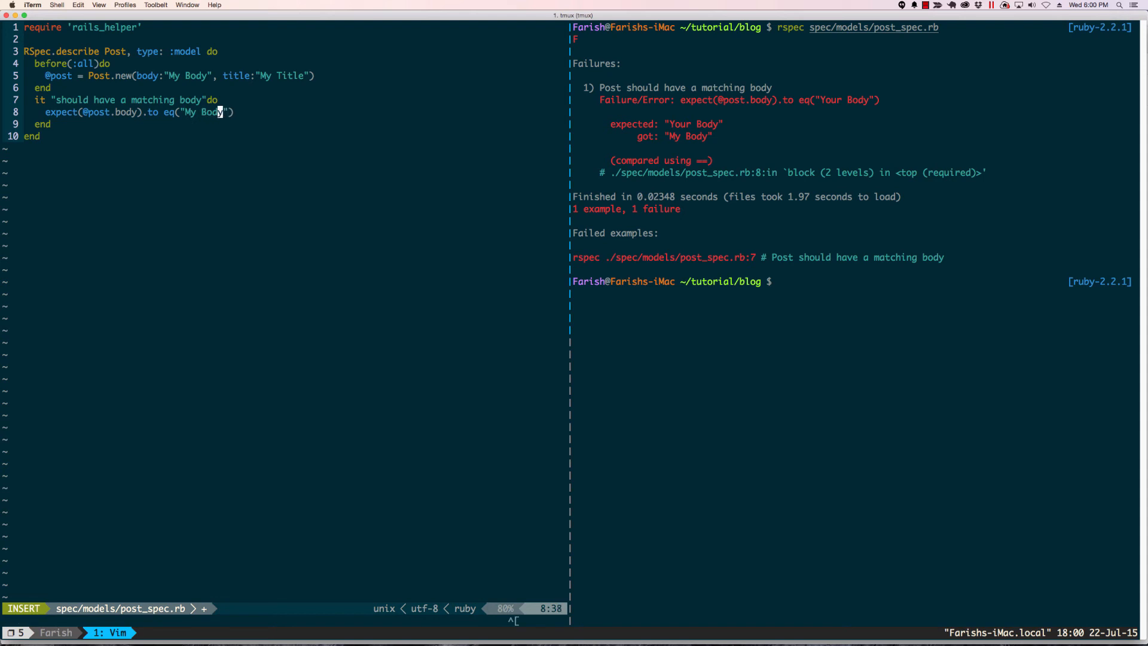
pyautogui.press('Escape')
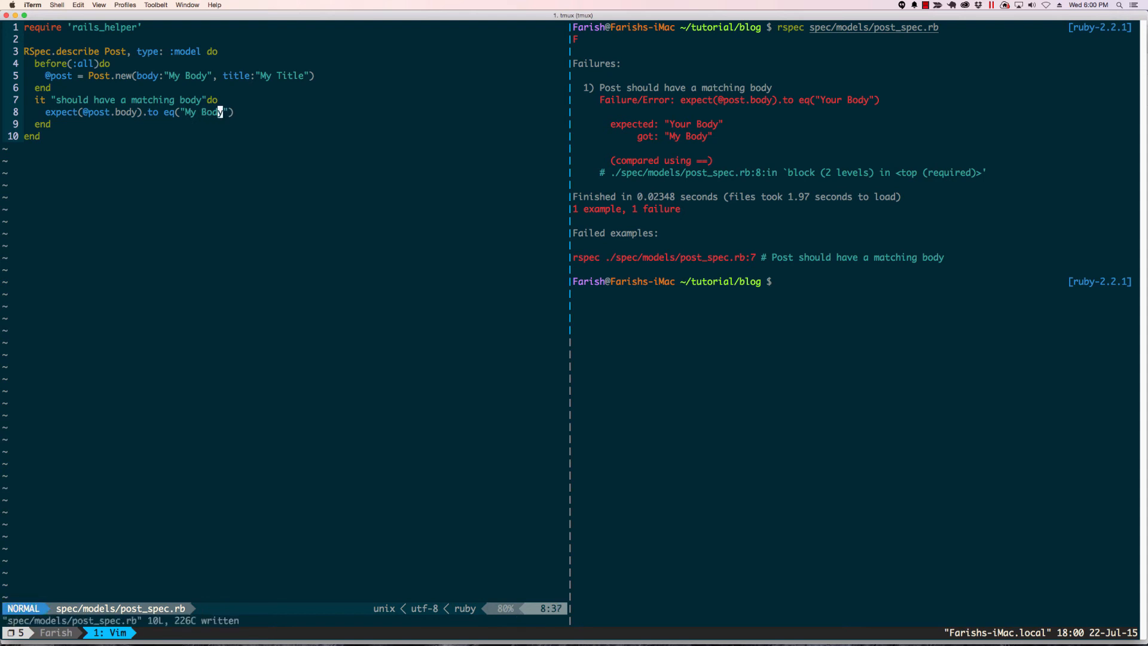
pyautogui.write('rspec spec/models/post_spec.rb')
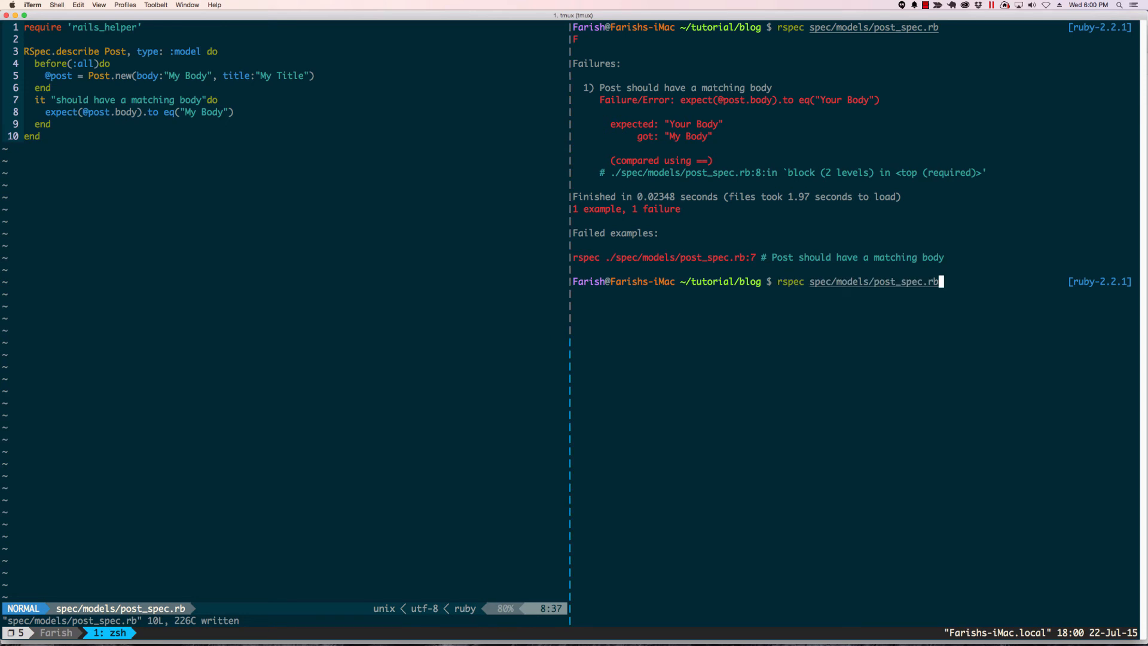
pyautogui.press('Return')
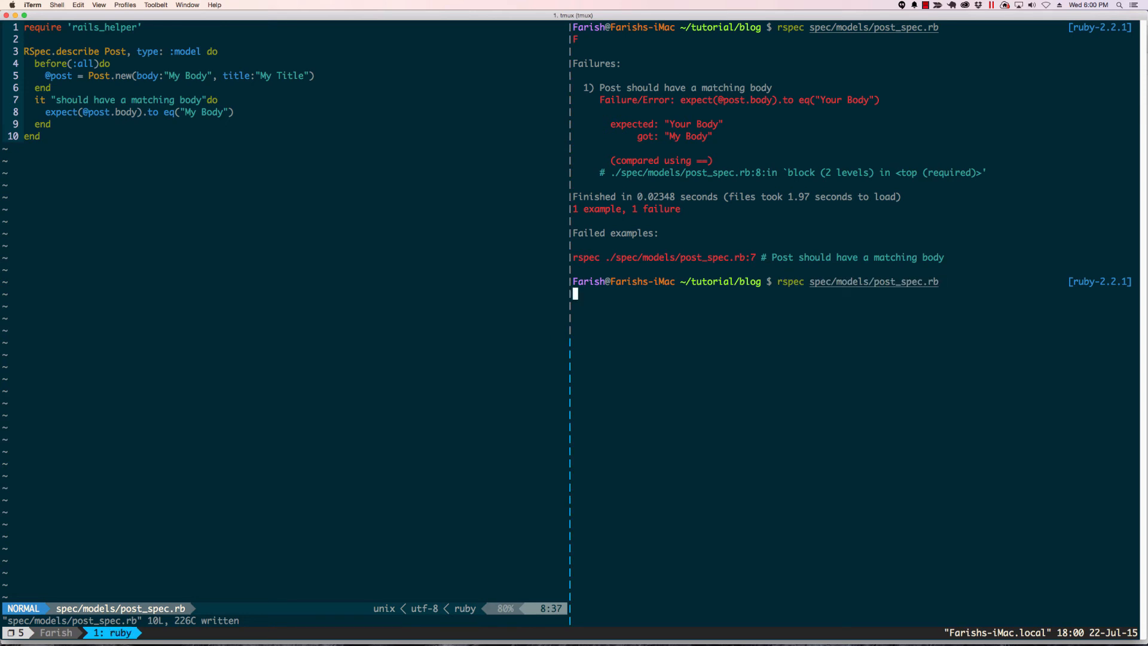
pyautogui.press('Return')
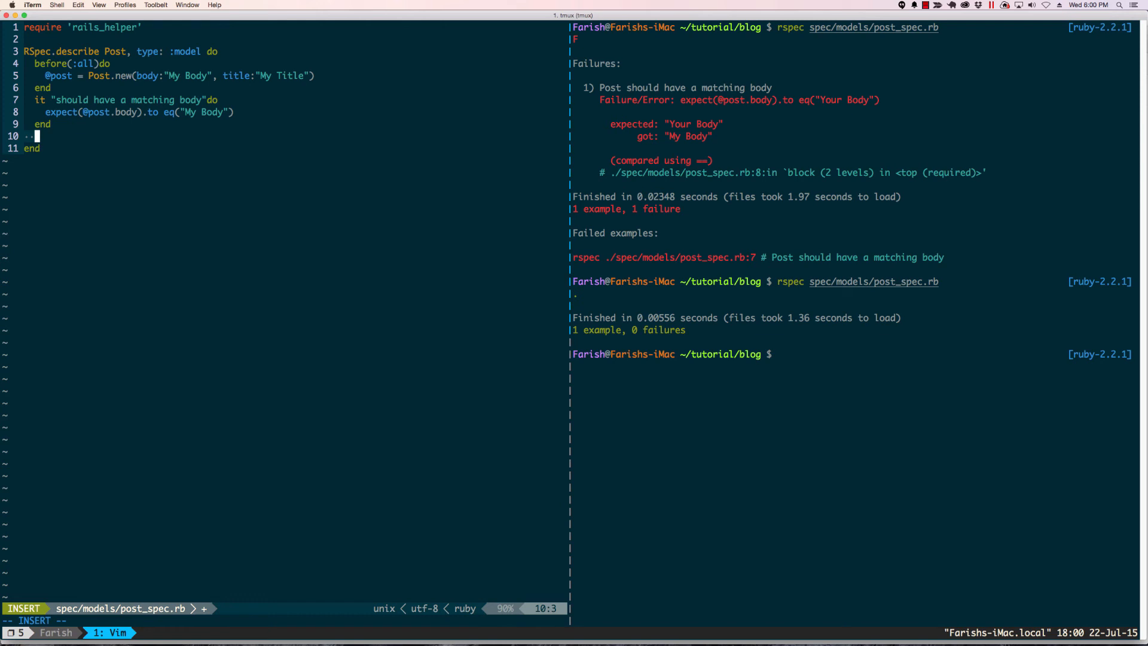
# Start it "should have a matching title" do with blank lines between the test blocks
pyautogui.write('it "should have a mat')
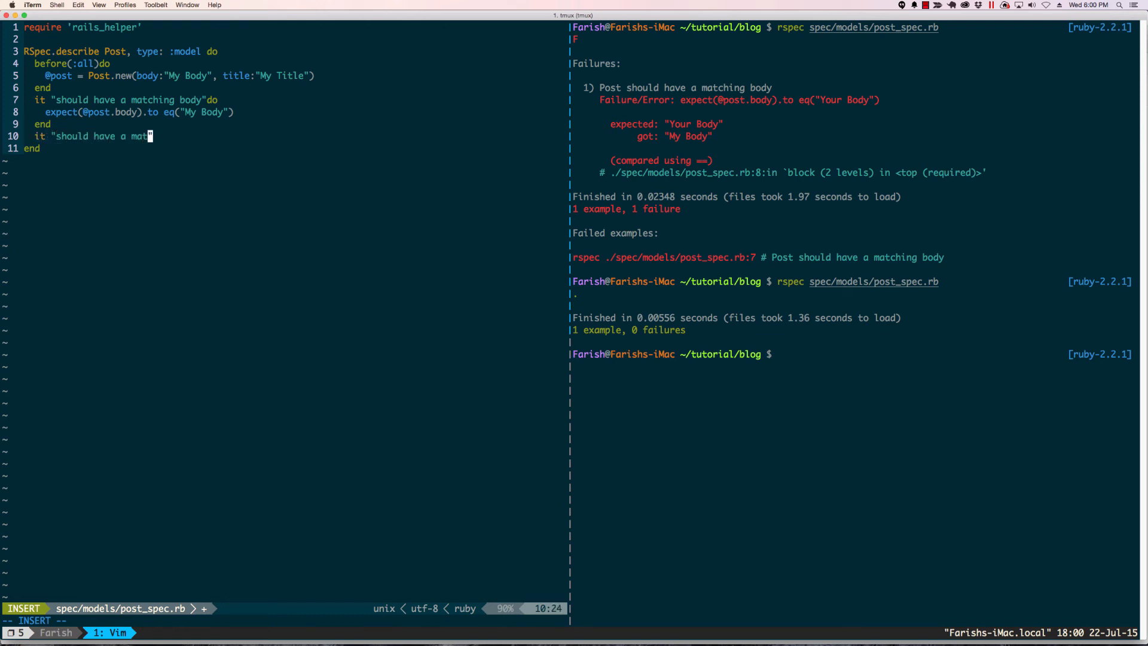
pyautogui.write('ching title')
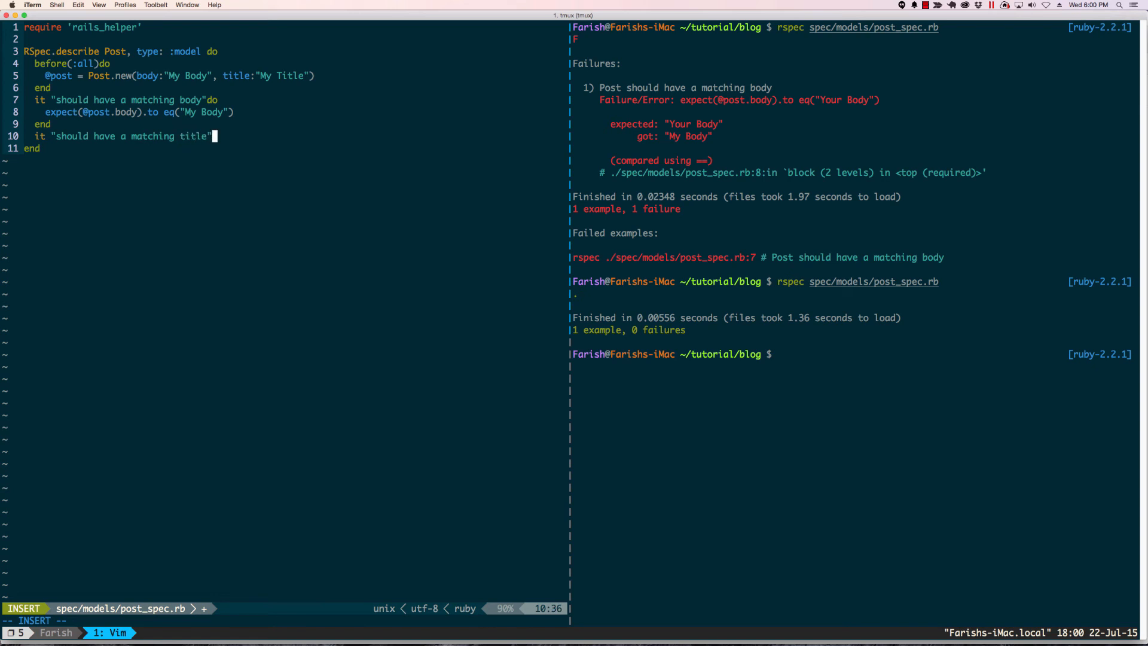
pyautogui.write('do')
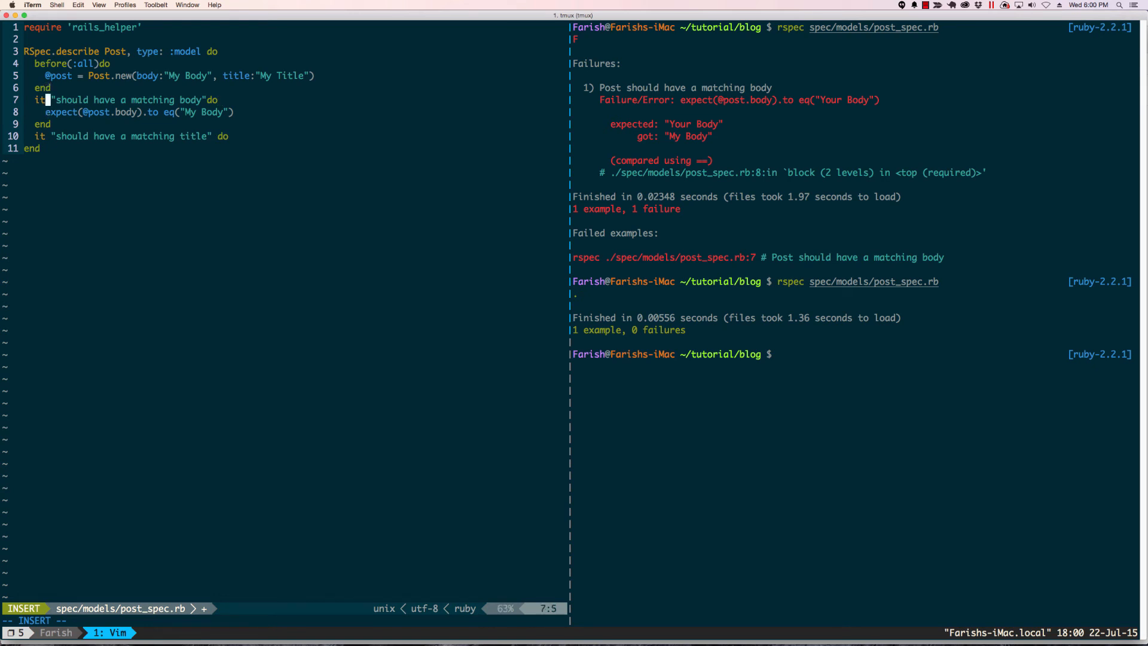
pyautogui.press('Escape')
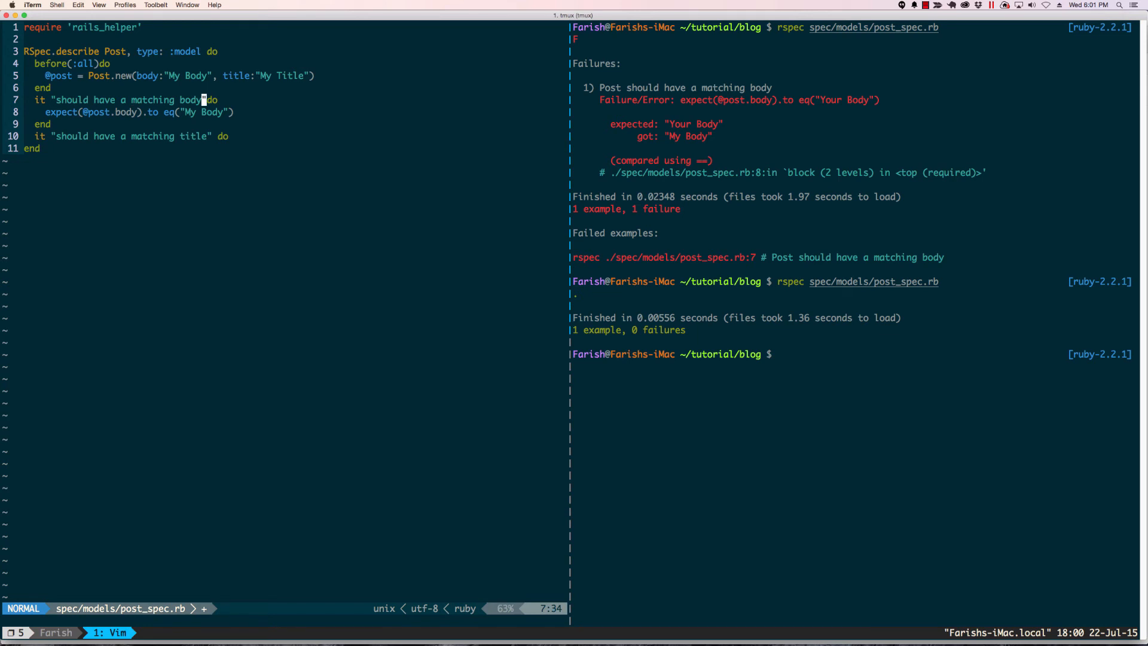
pyautogui.press('o')
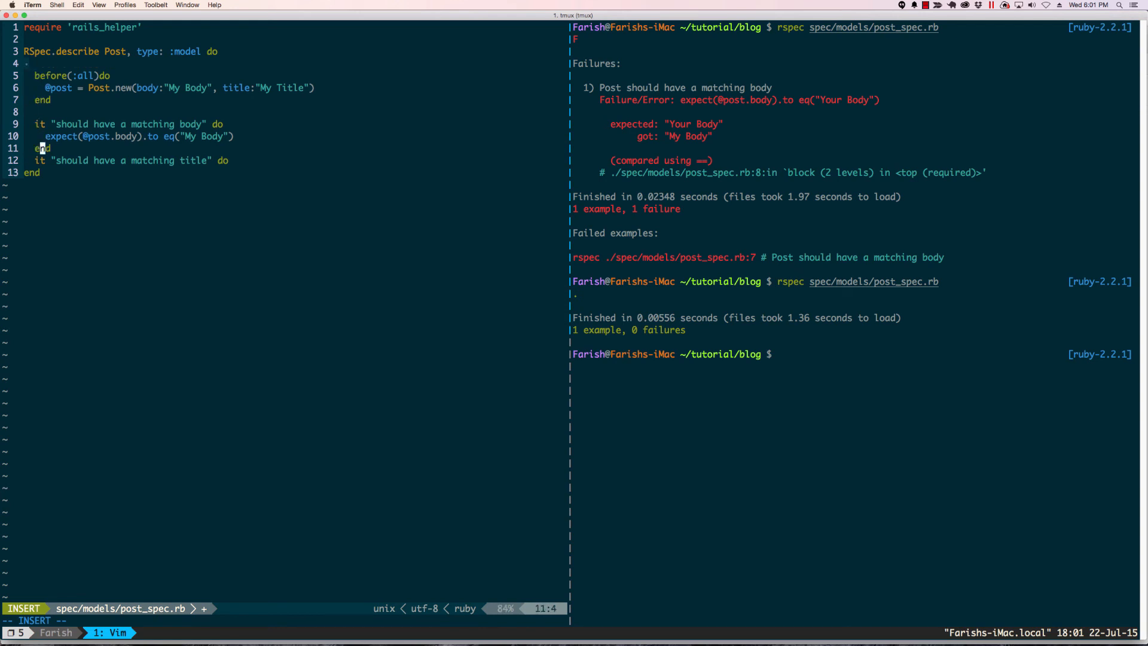
pyautogui.press('Return')
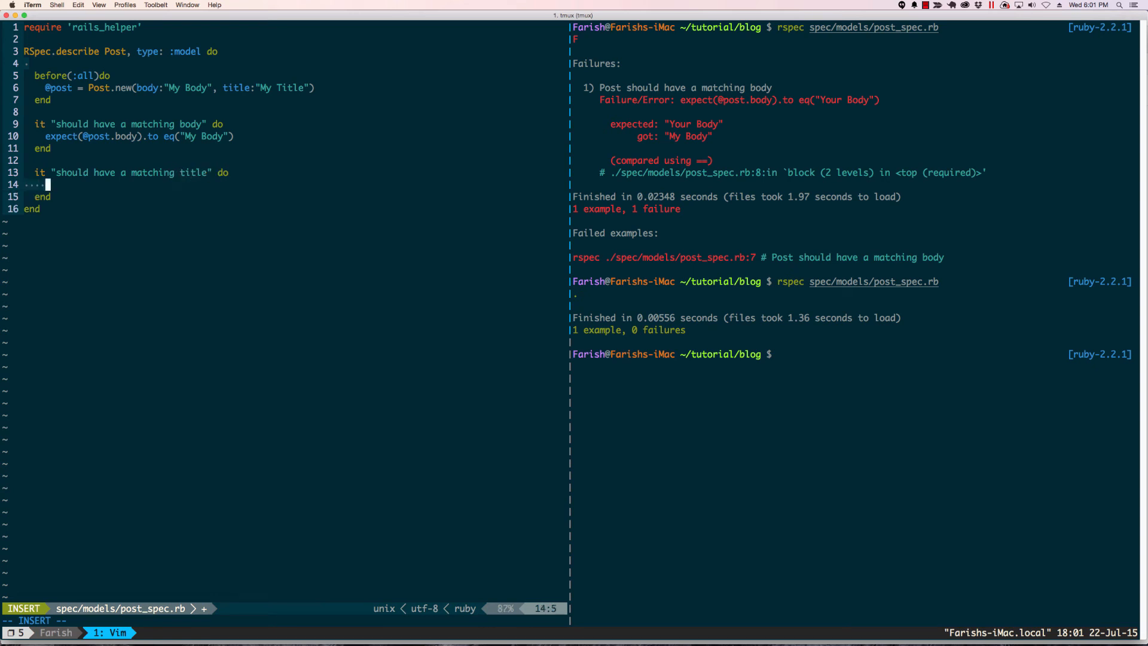
pyautogui.write('expect(@pos')
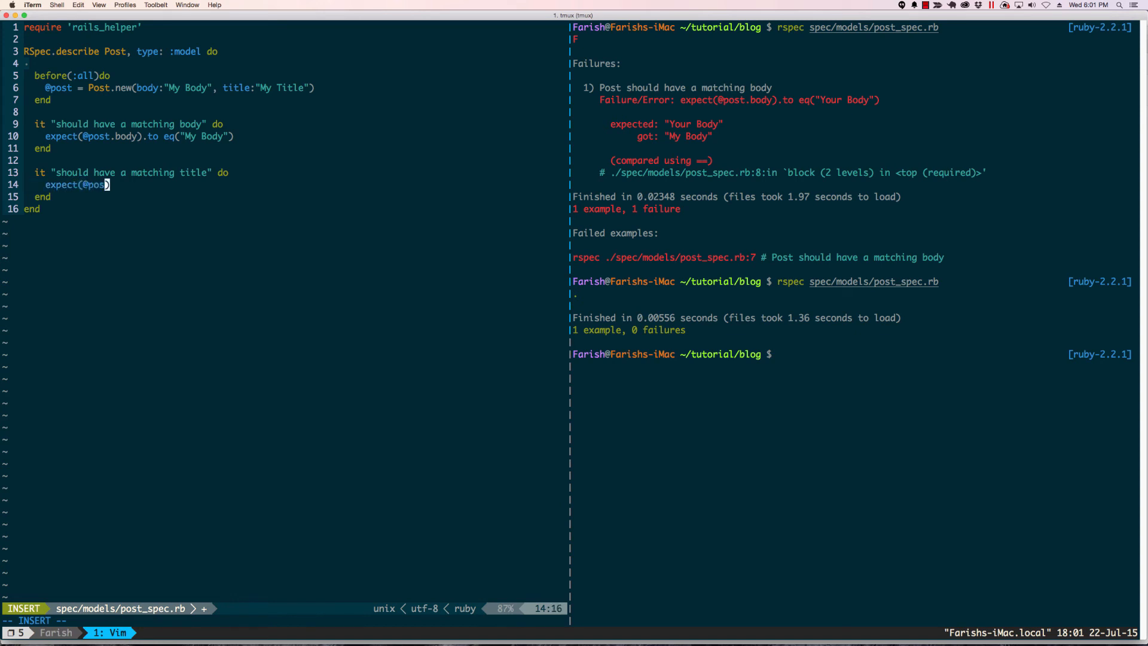
pyautogui.write('.title)')
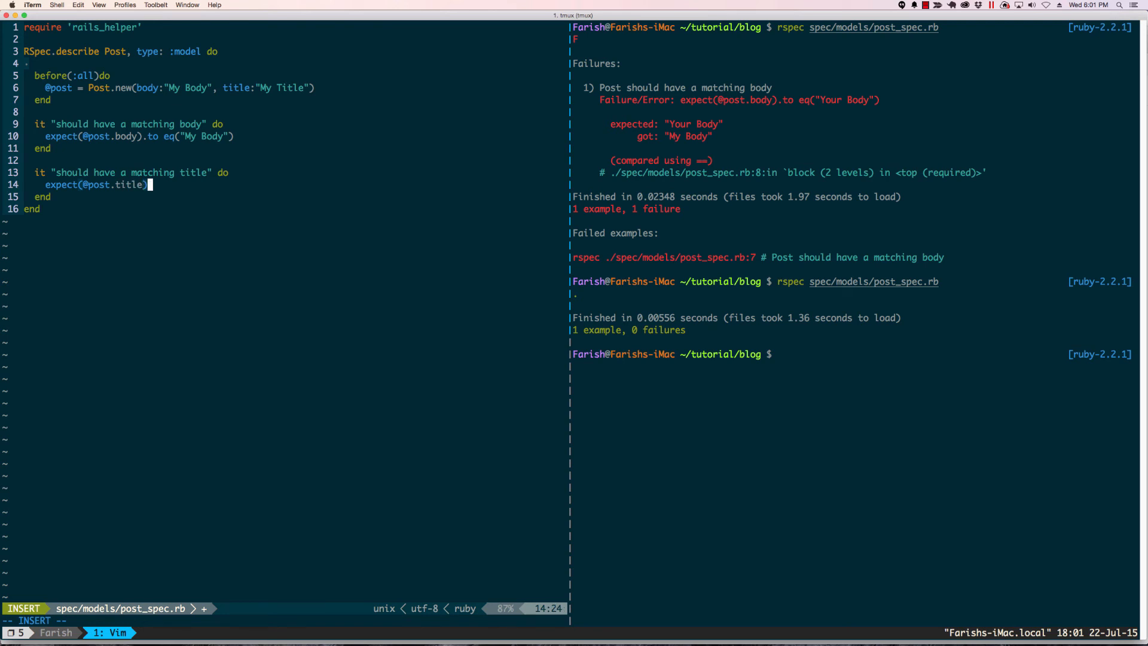
pyautogui.write('.to')
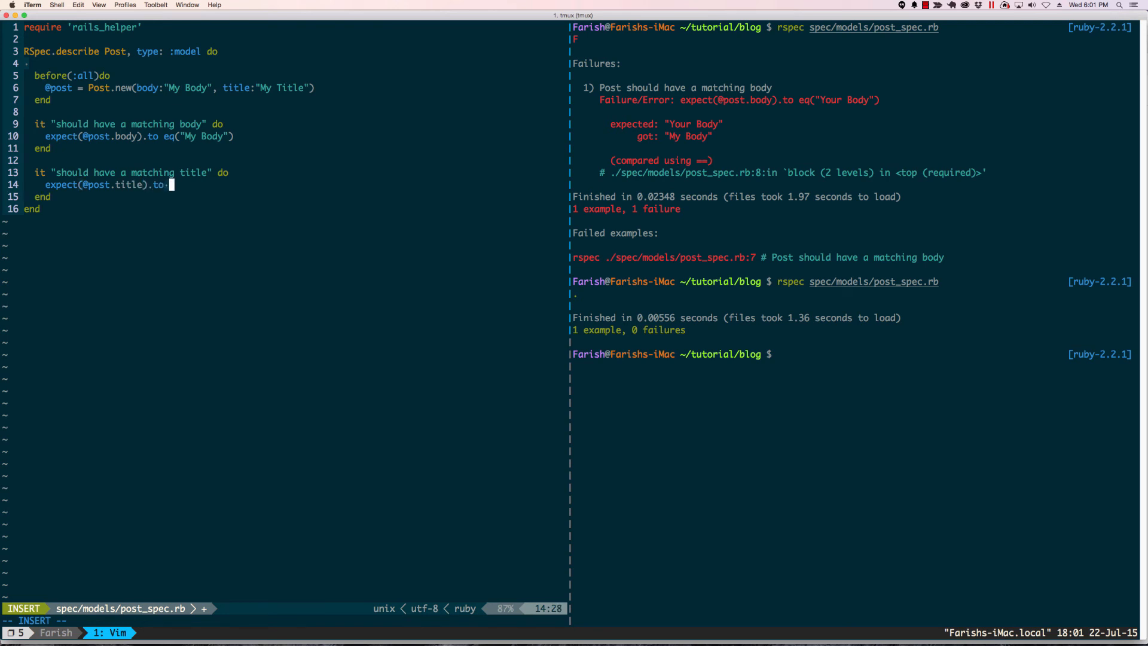
pyautogui.write('eq()')
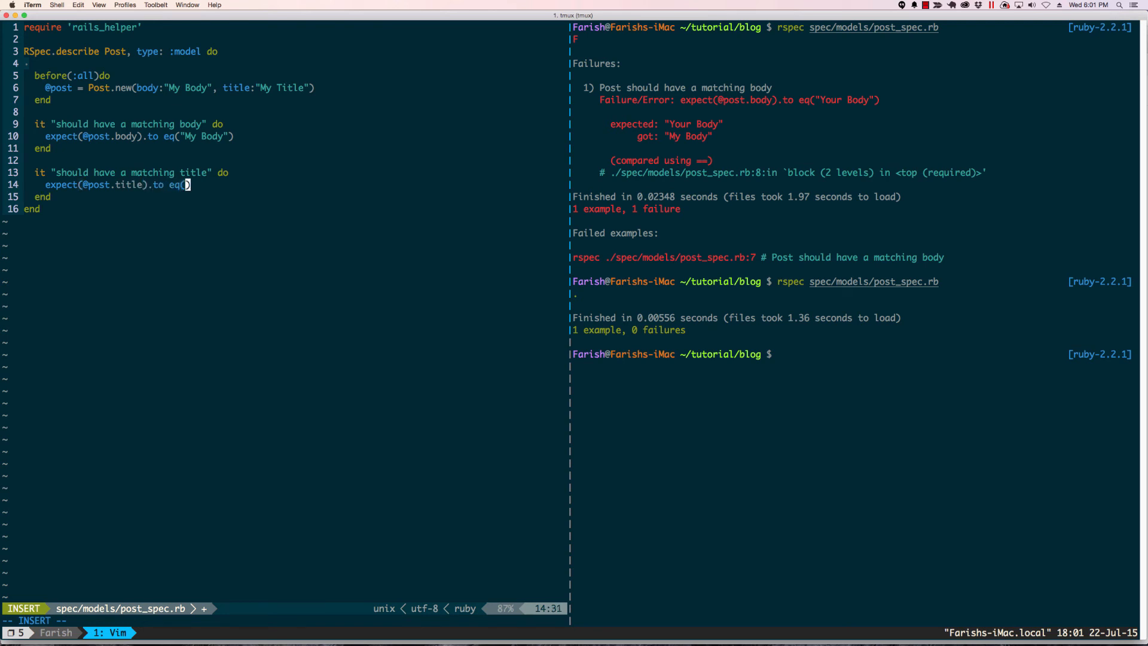
pyautogui.write('M')
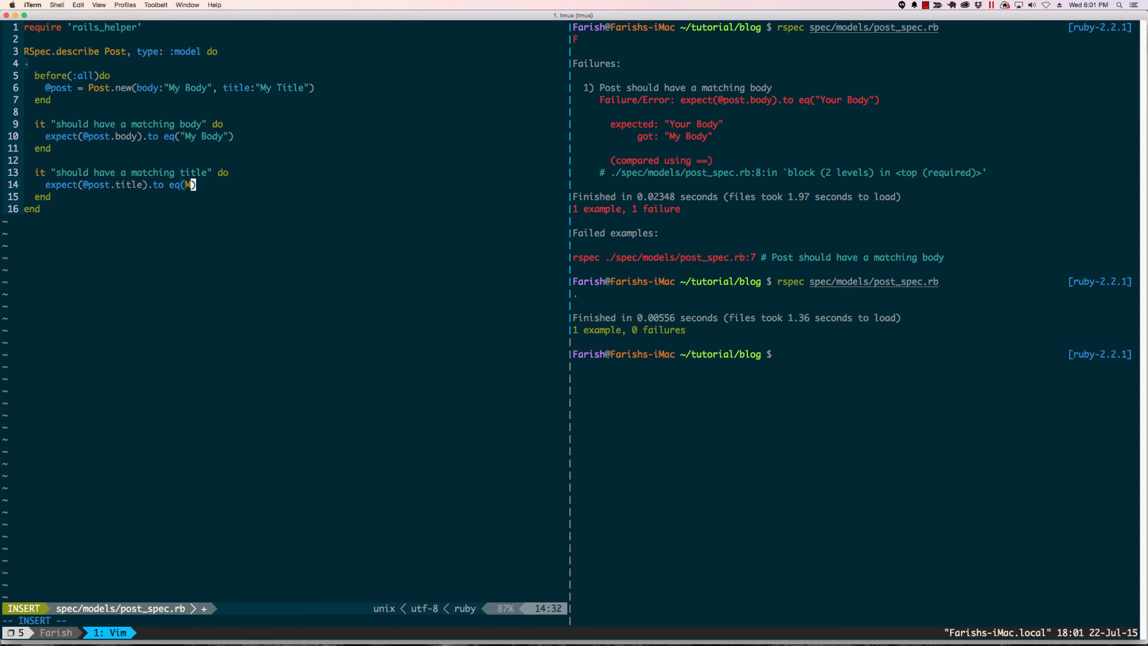
pyautogui.write('Your Title"')
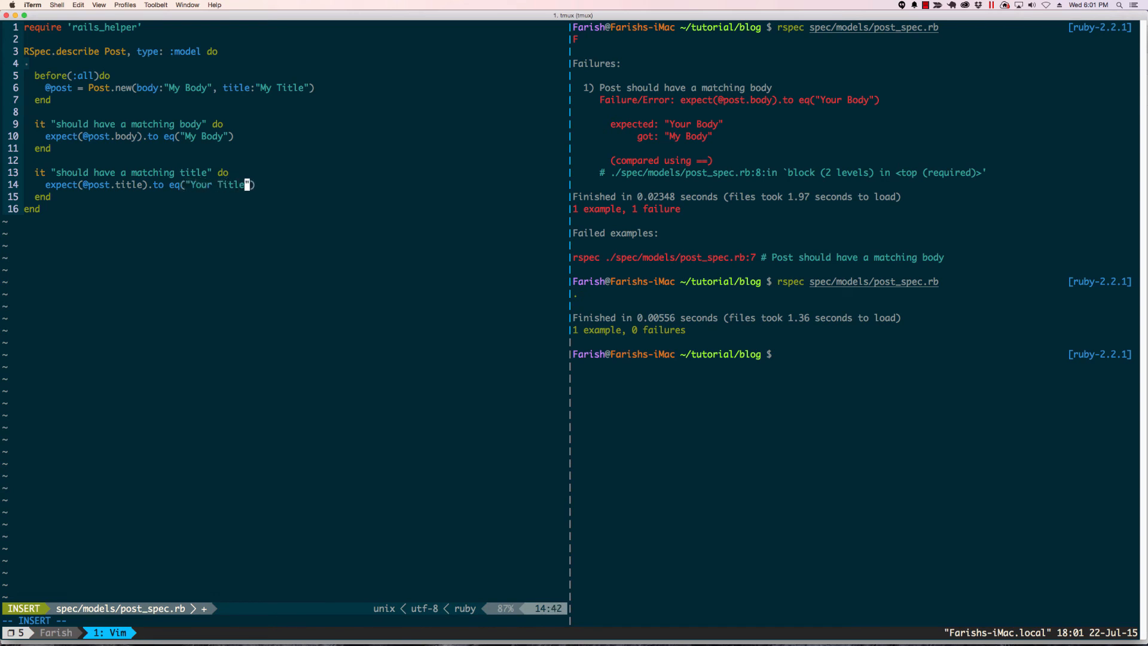
pyautogui.press('Escape')
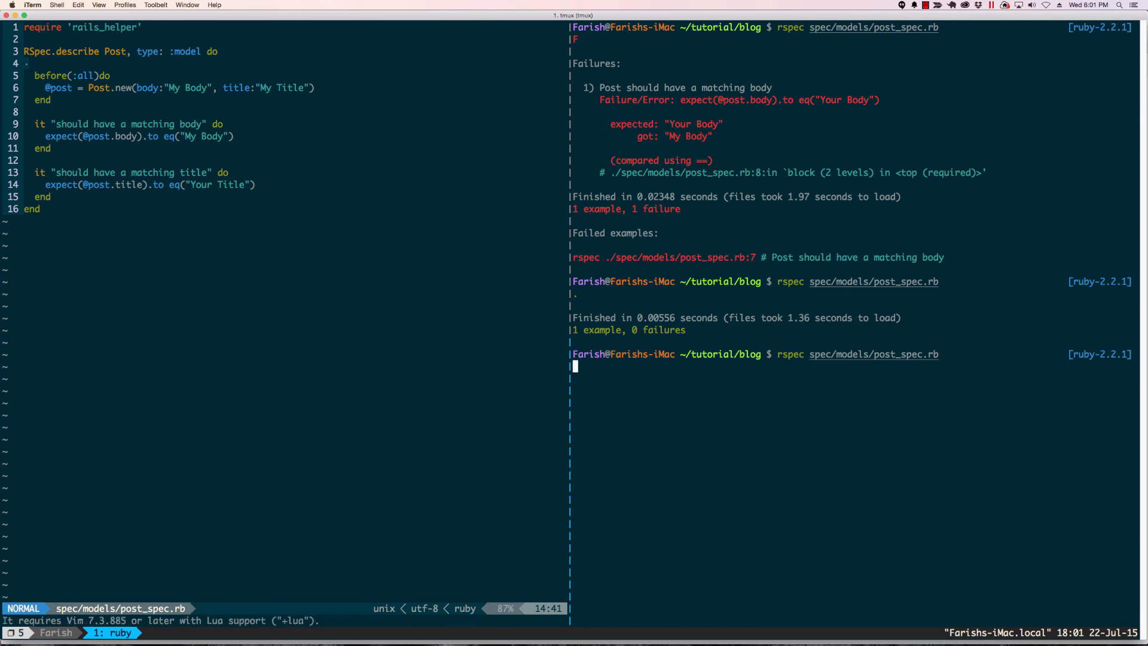
# Run rspec on spec/models/post_spec.rb, showing the title test failing with 'Your Title' vs 'My Title'
pyautogui.press('Return')
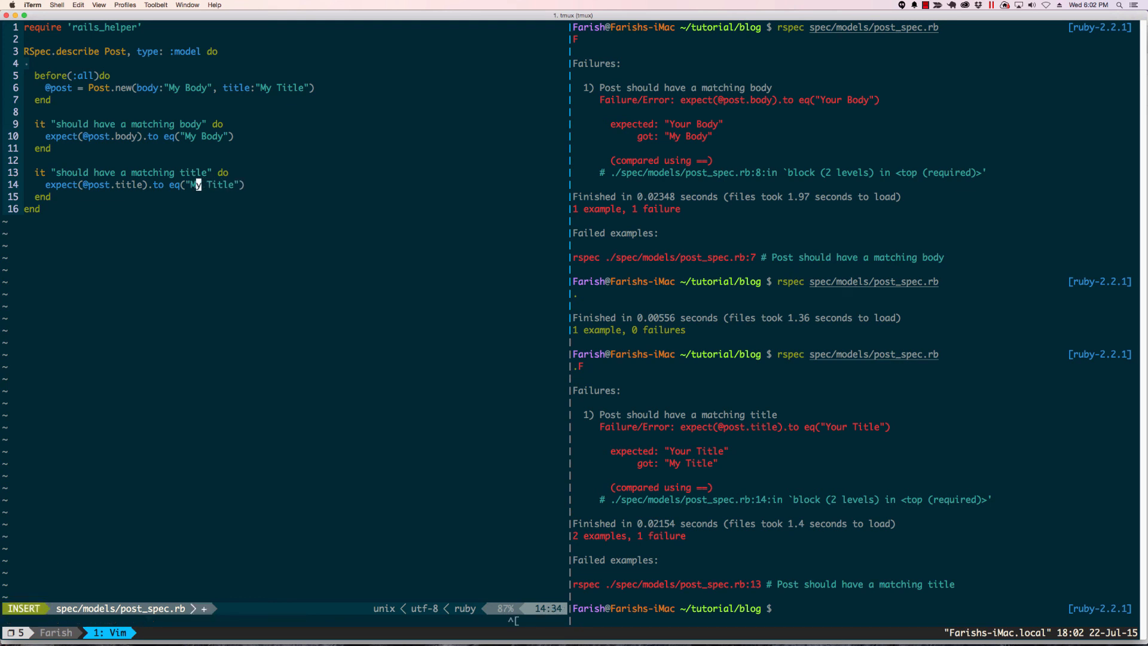
# Save the eq("My Title") fix and rerun the Post spec on a cleared terminal: 2 examples, 0 failures
pyautogui.press('Escape')
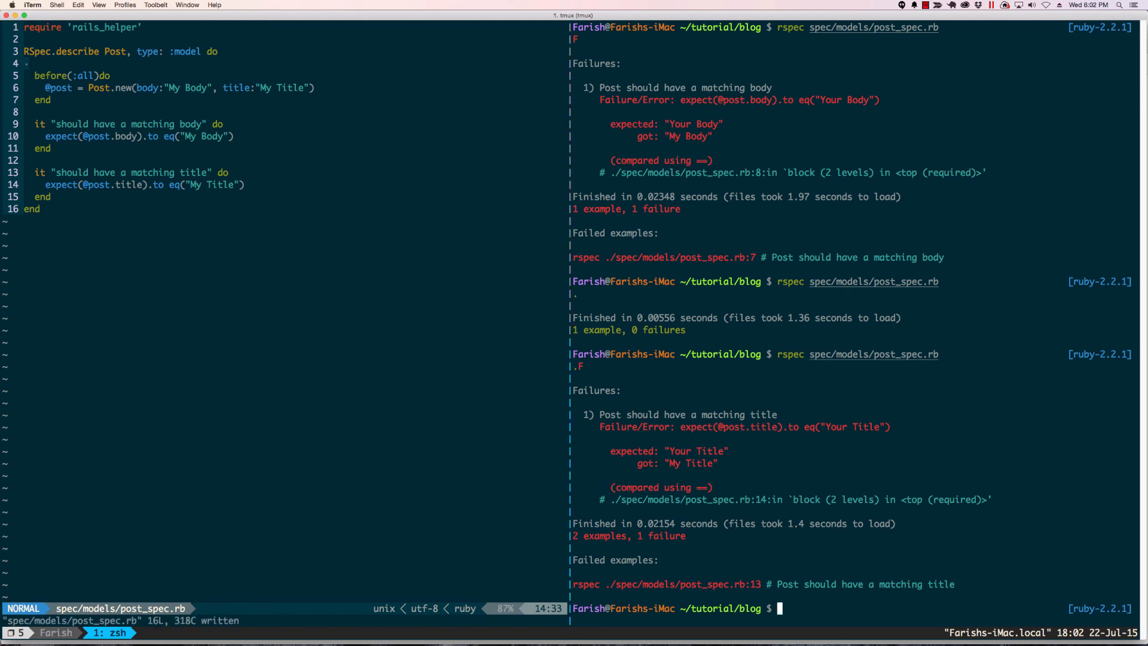
pyautogui.write('clear')
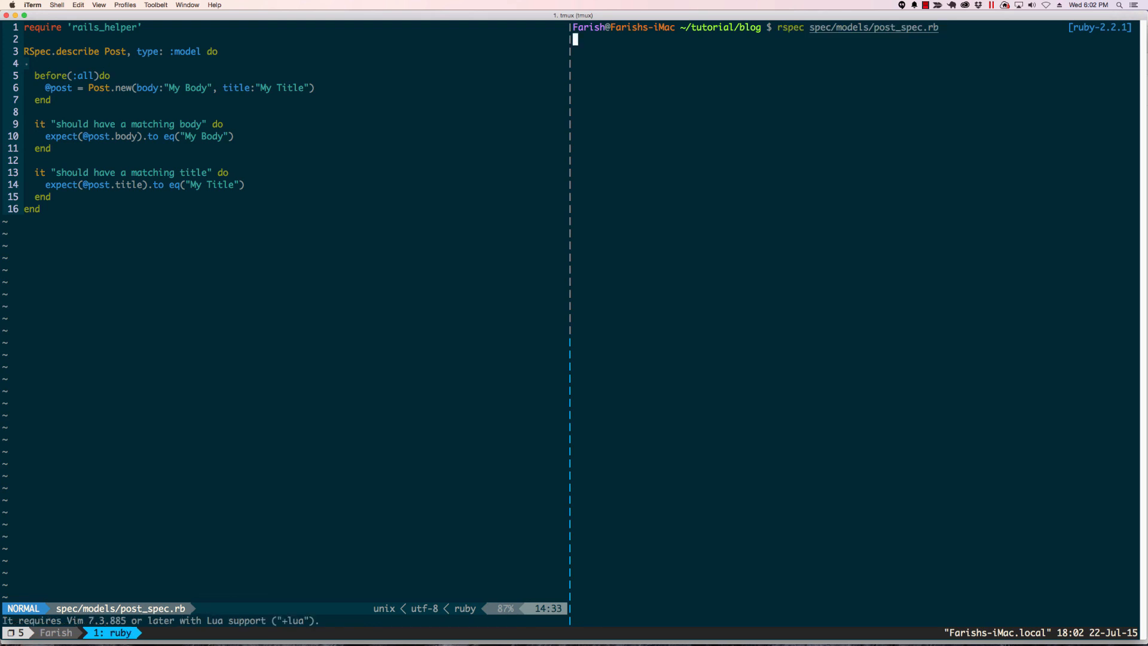
pyautogui.press('Return')
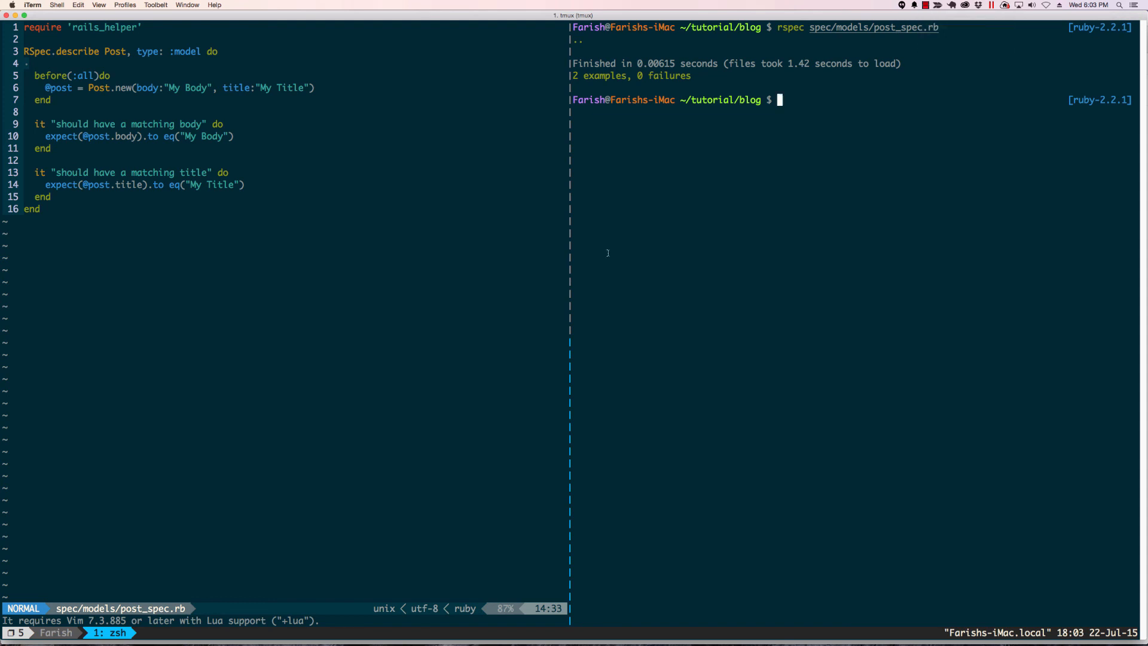
pyautogui.moveTo(683, 233)
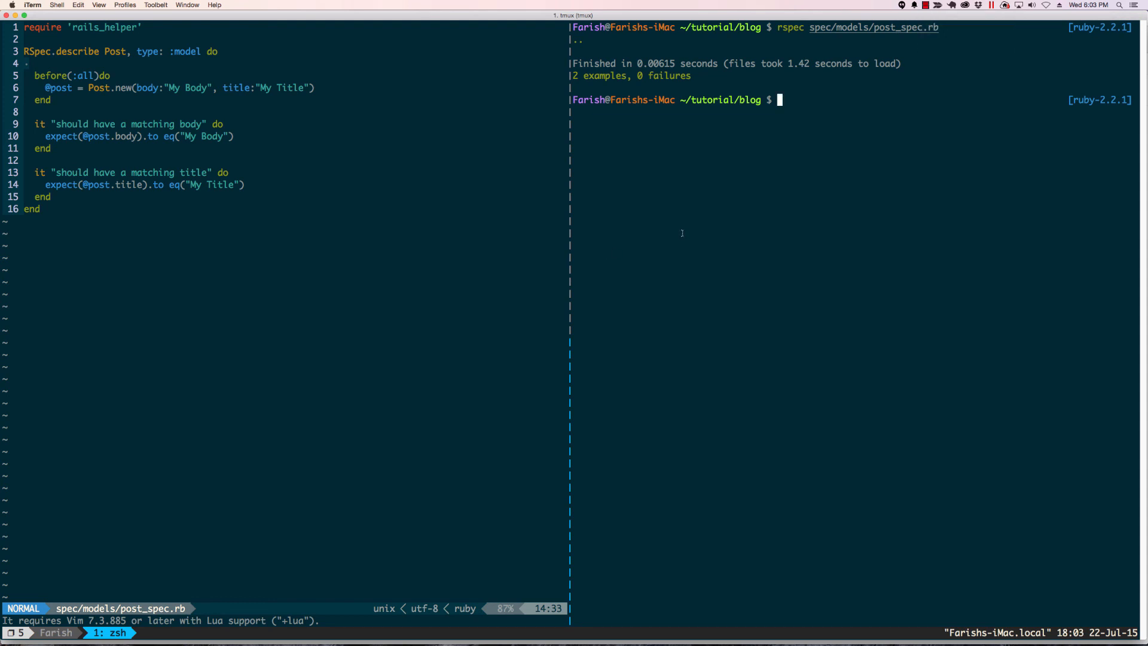